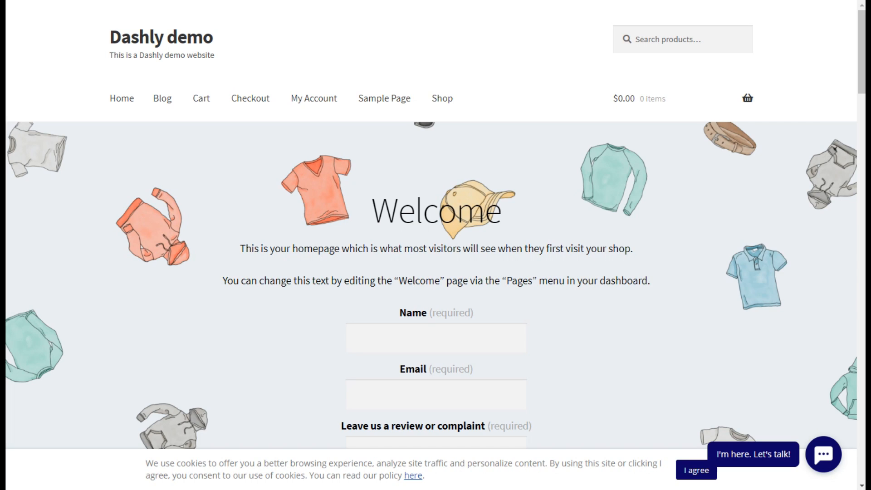
mouse_move(795, 260)
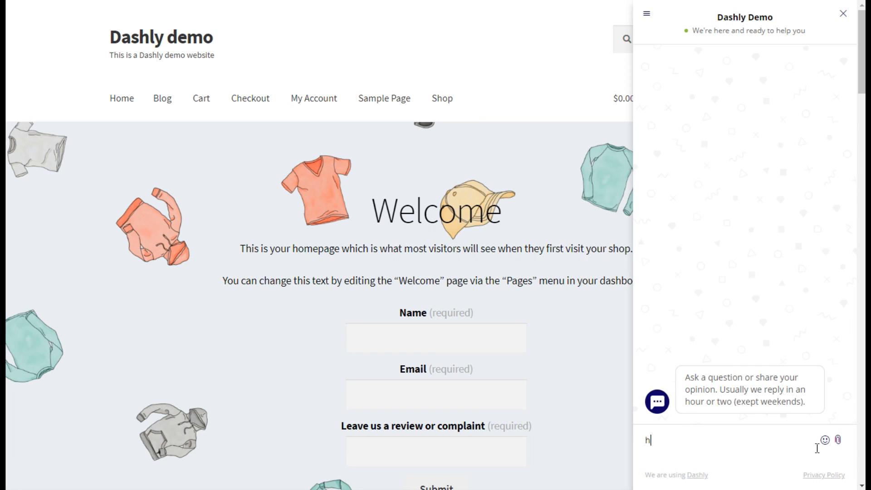
Send the greeting 'hi' in the site chat and get the welcome reply asking for an email.
key(Return)
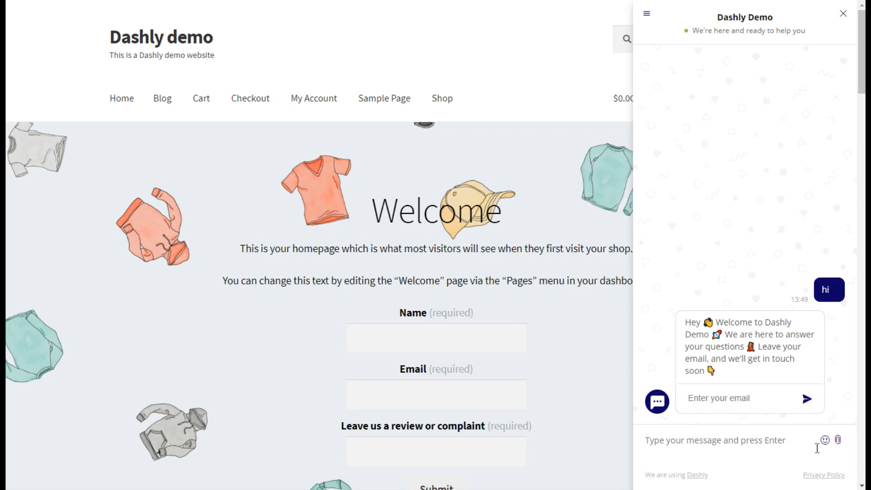
mouse_move(842, 19)
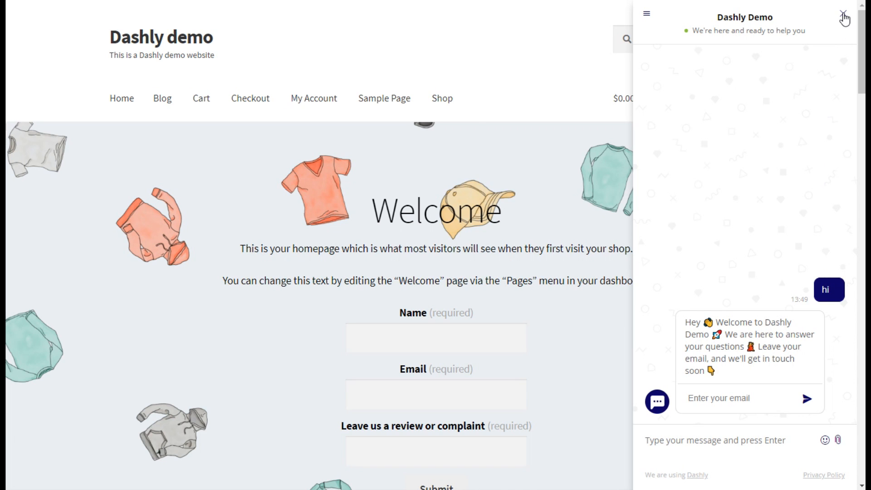
Close the chat, enter 'Valery' as the visitor name and browse into the Hoodies category.
click(843, 18)
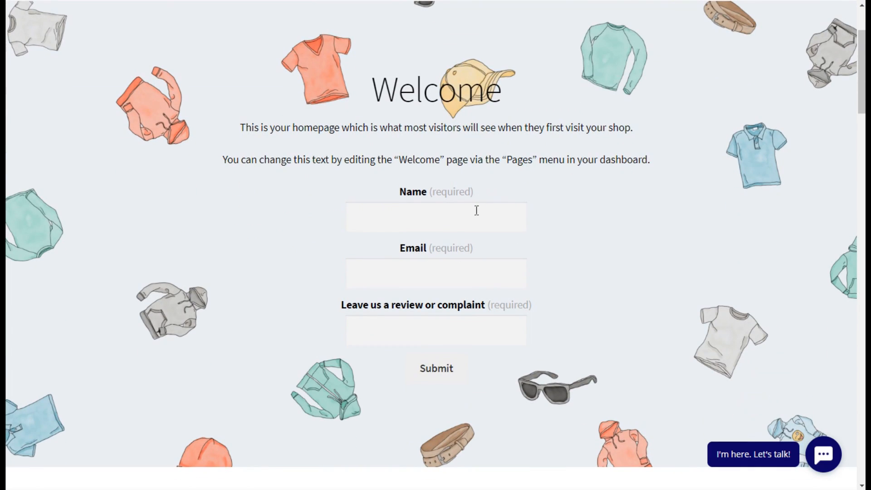
text(Valery)
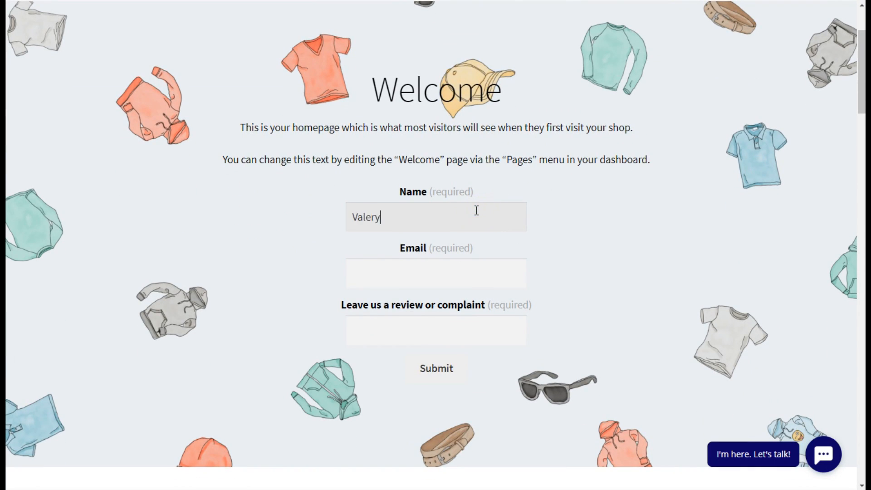
scroll(down, 3)
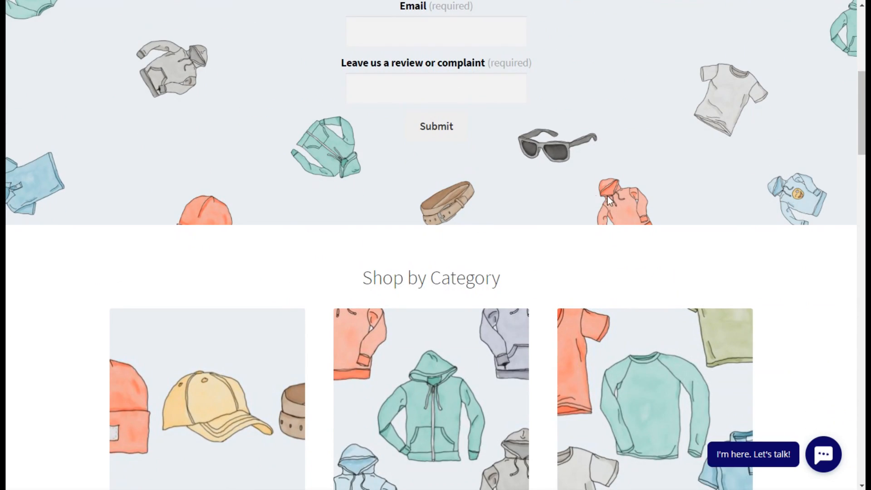
scroll(down, 3)
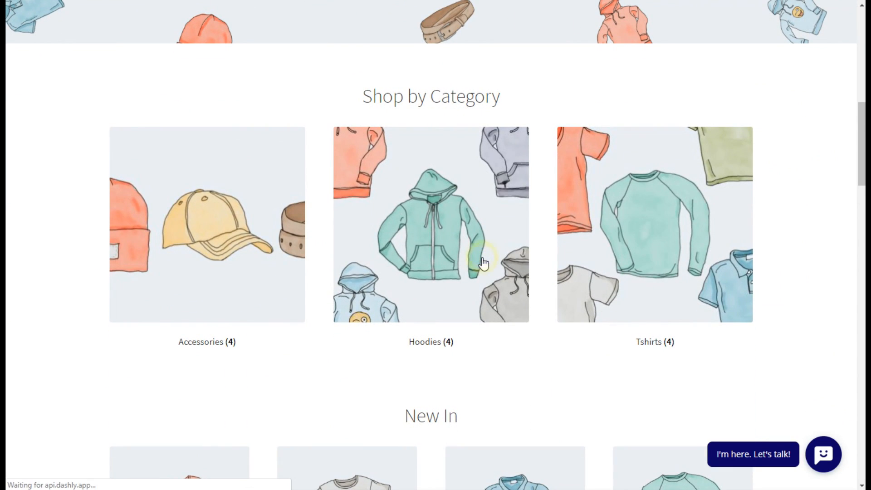
click(430, 224)
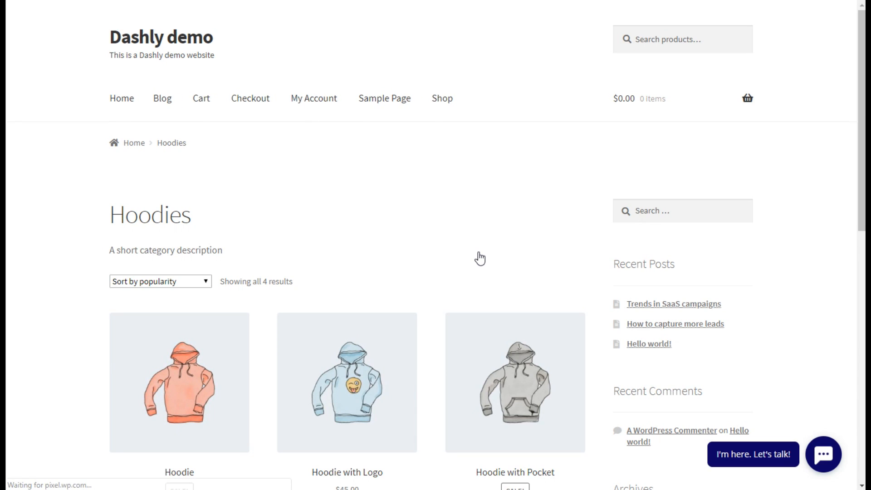
scroll(down, 3)
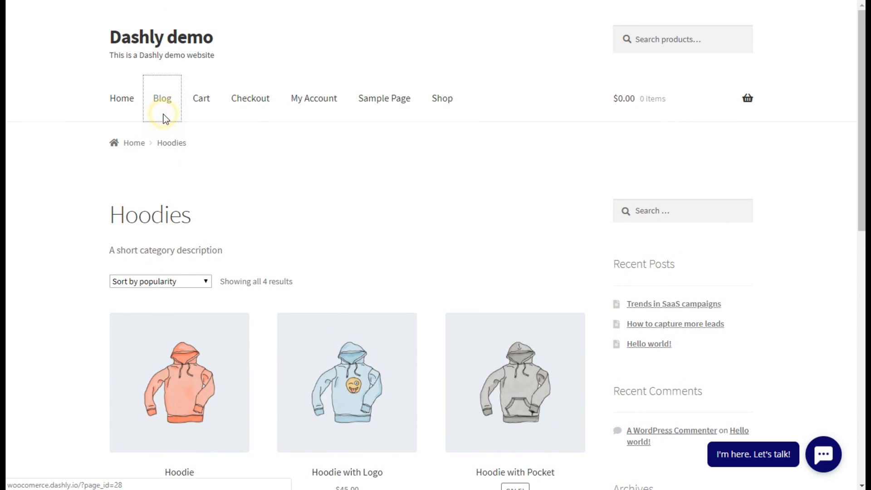
Visit the Blog page and dismiss the newsletter subscription pop-up.
click(161, 98)
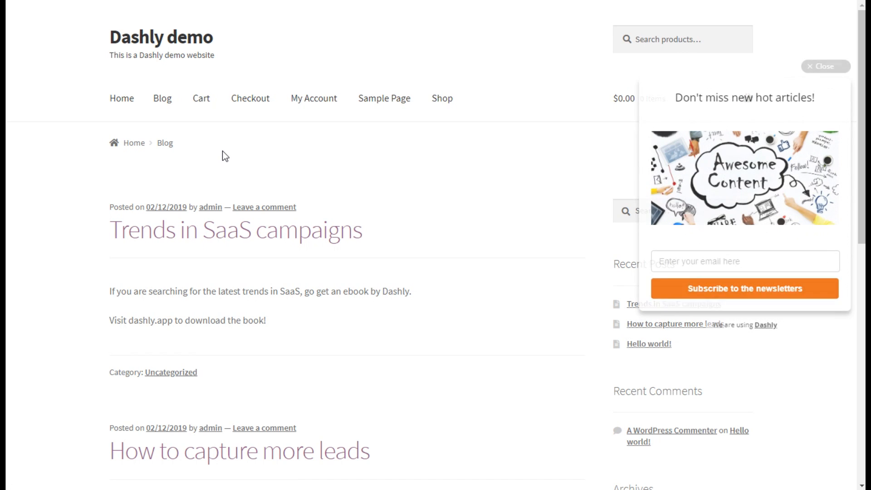
scroll(down, 3)
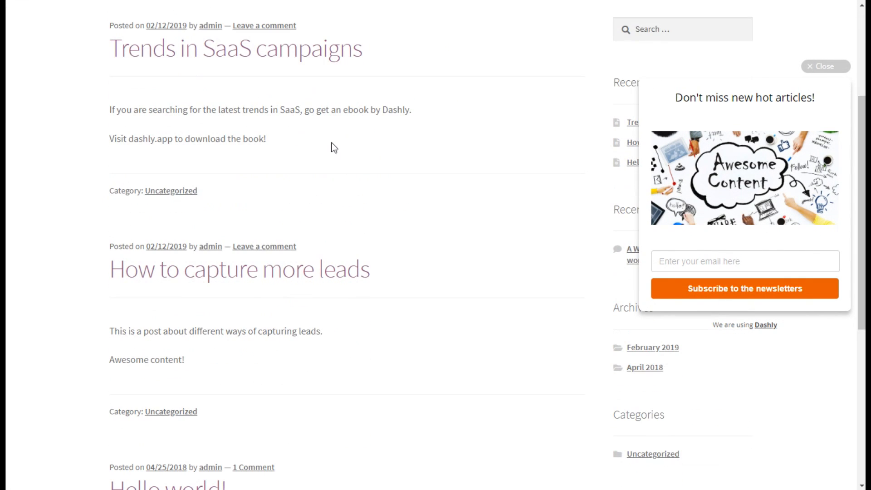
mouse_move(767, 80)
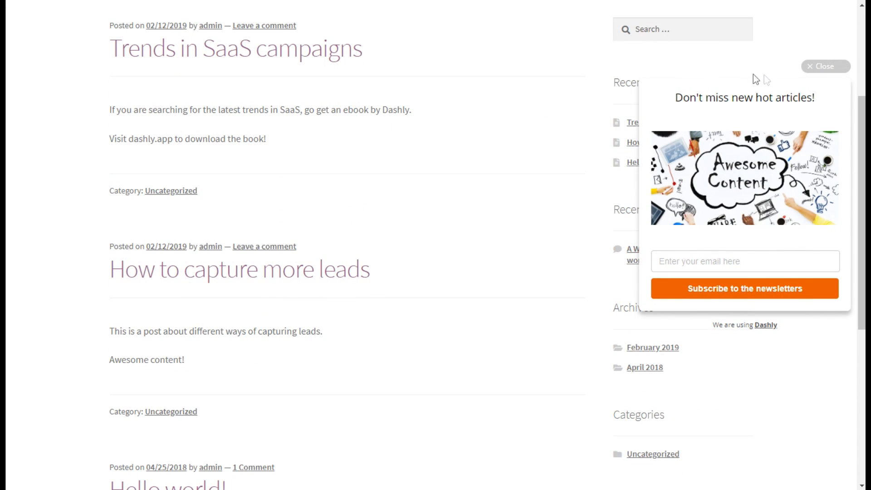
click(825, 66)
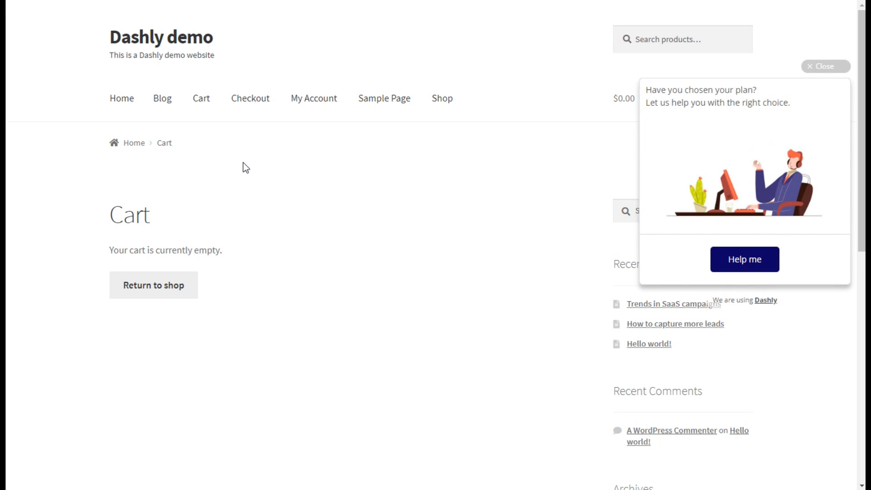
mouse_move(747, 253)
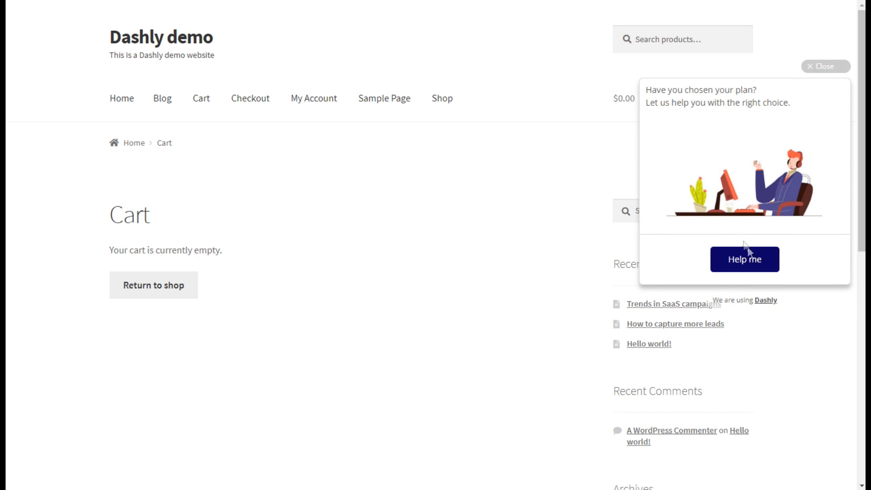
Ask for plan help on the Cart page and read the 'Have you chosen your plan?' chat message.
click(825, 66)
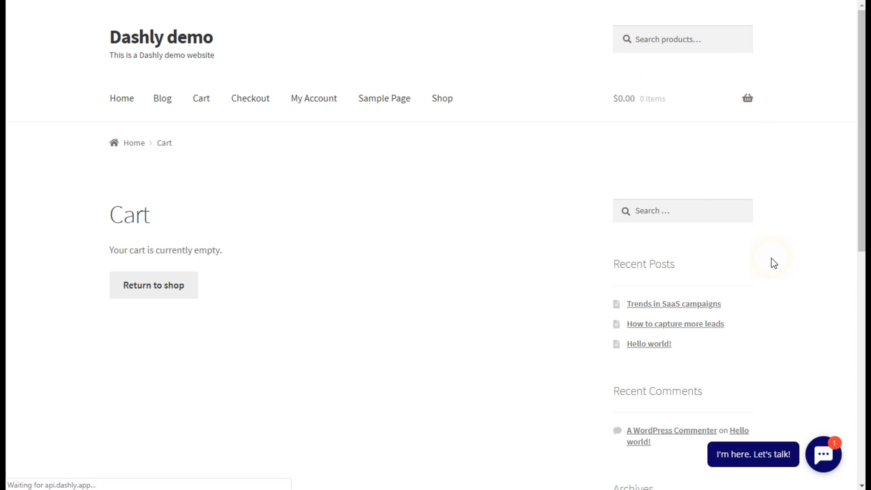
click(824, 454)
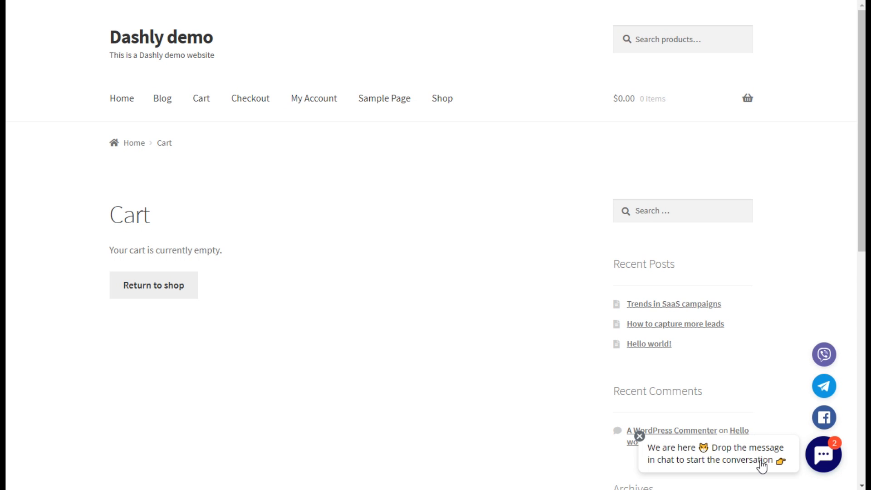
click(823, 453)
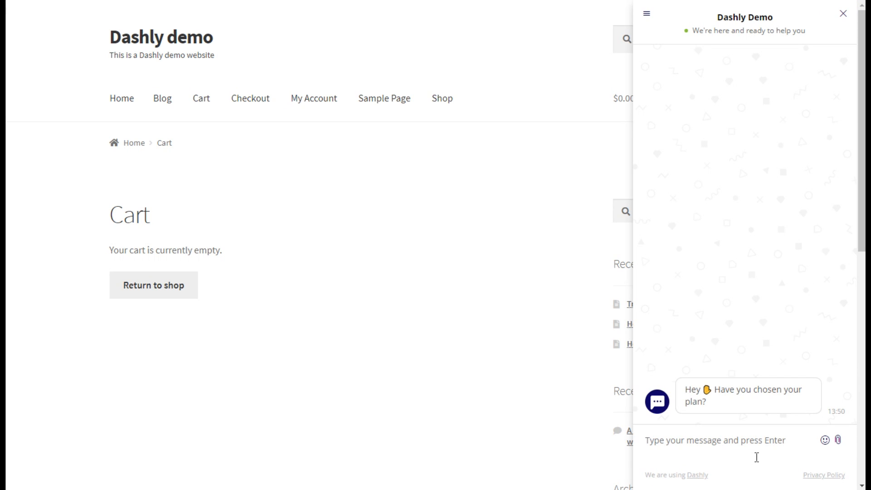
click(716, 440)
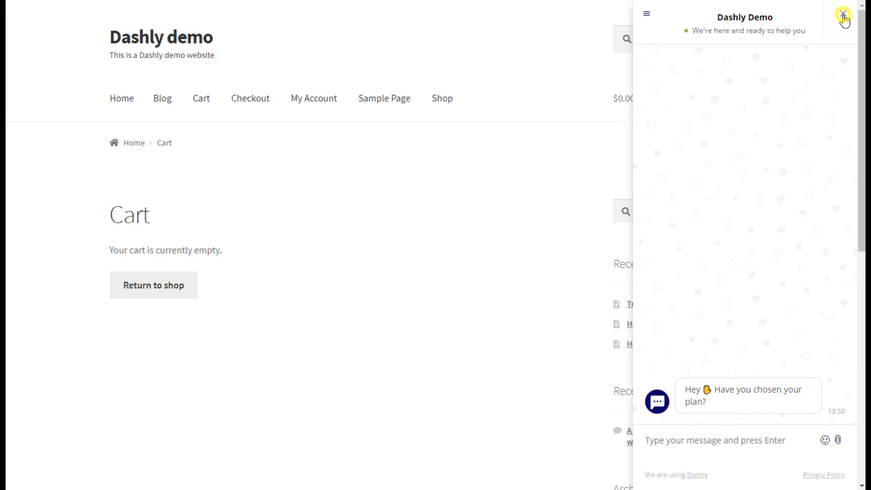
Check the My Account page and its chat profile reminder, then close the chat.
click(843, 14)
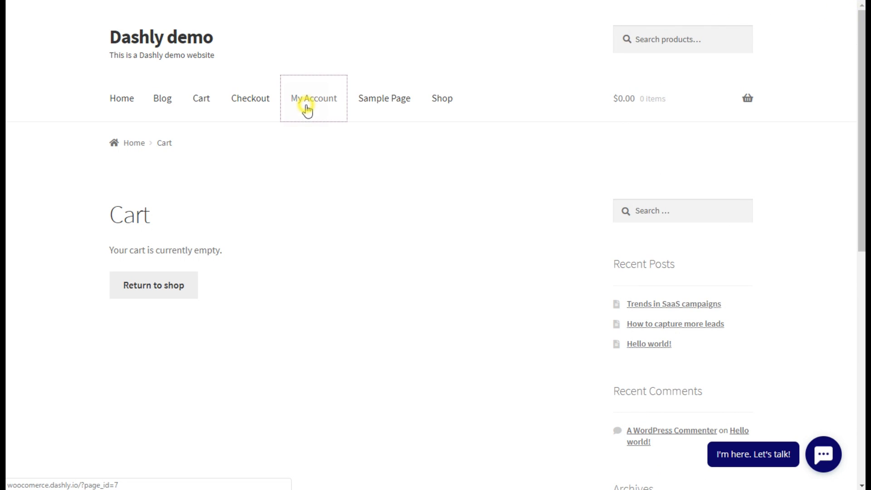
click(313, 98)
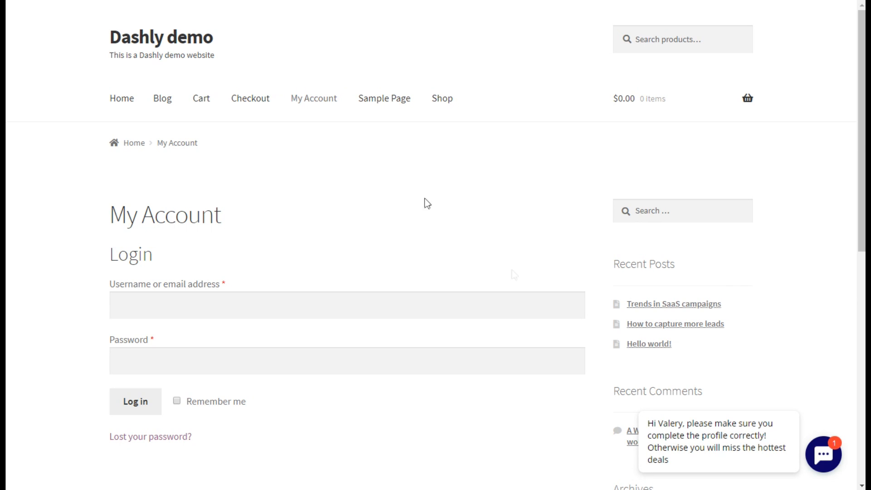
click(823, 453)
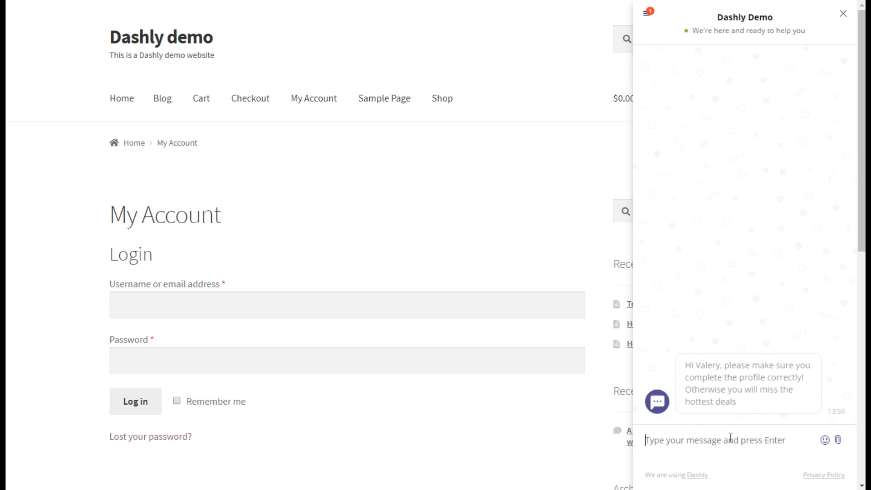
click(843, 14)
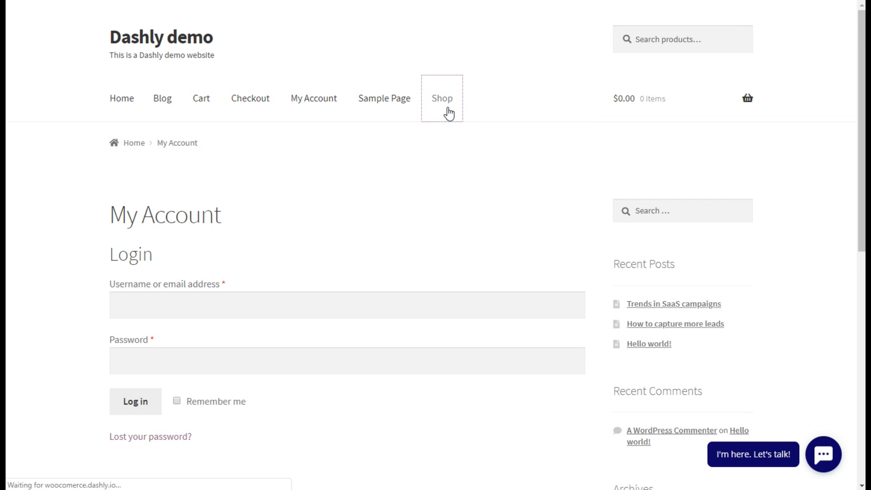
From the Shop page add the Hoodie with Logo to the cart at $45.00.
click(441, 98)
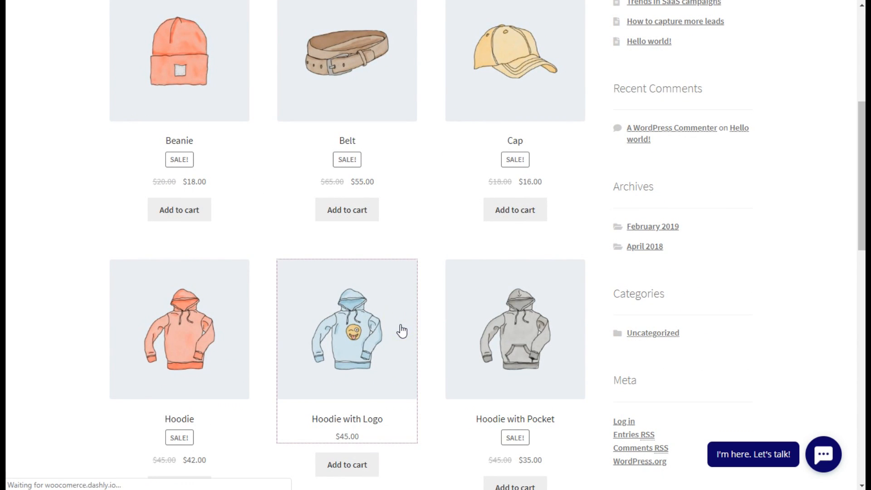
click(346, 329)
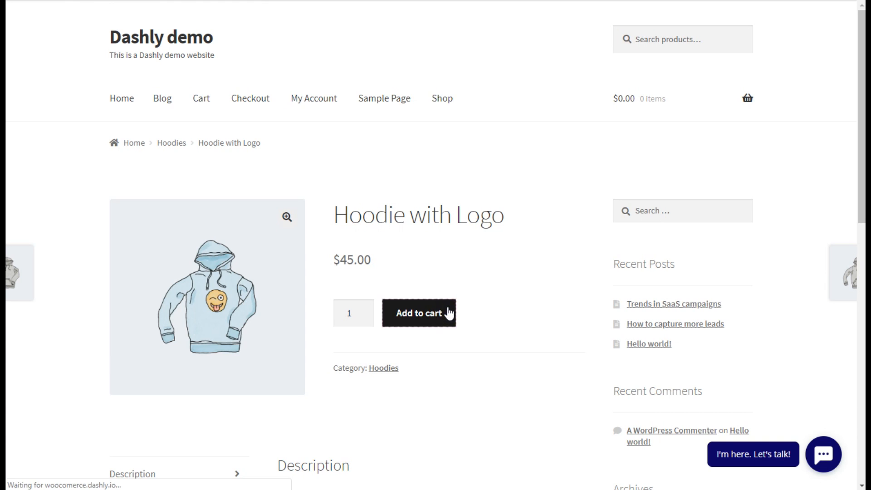
click(418, 313)
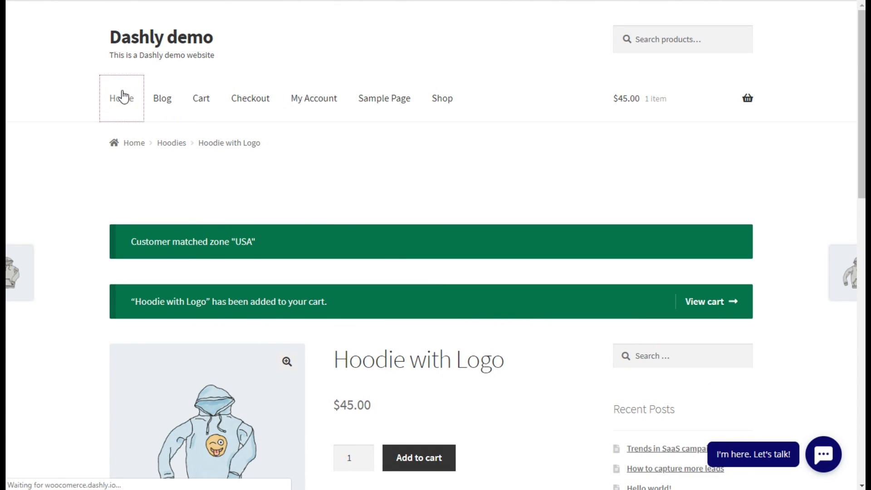
click(121, 98)
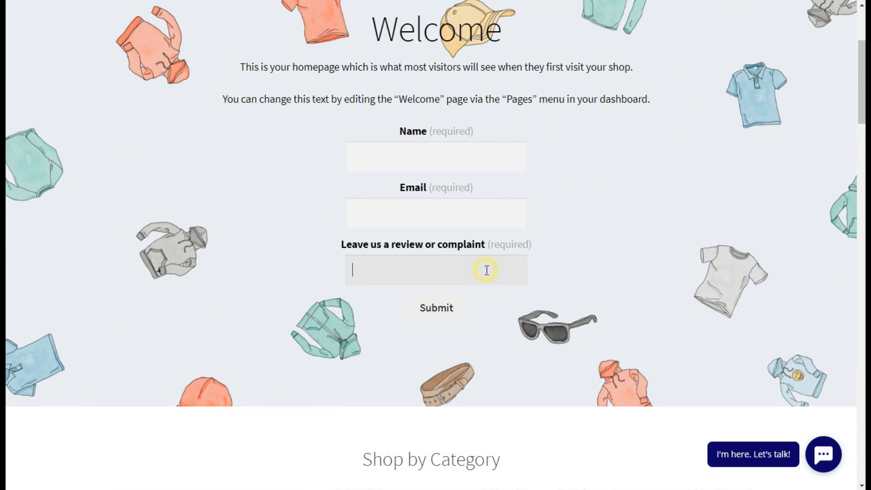
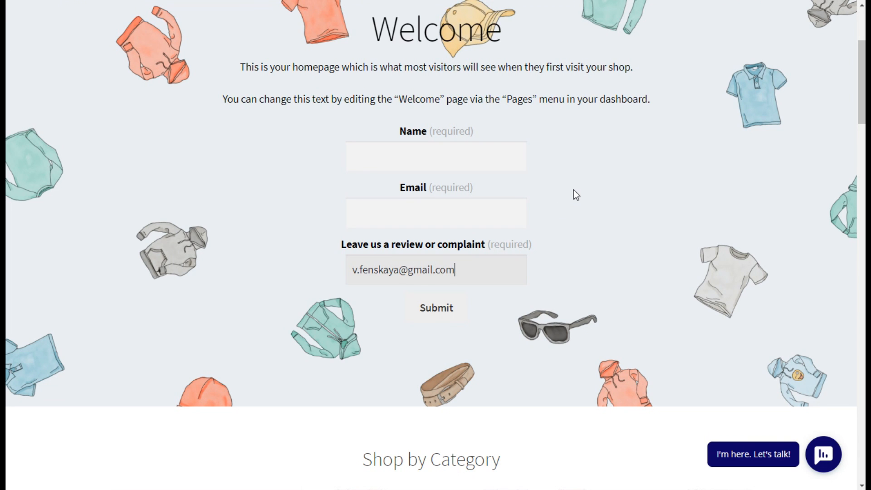
scroll(up, 3)
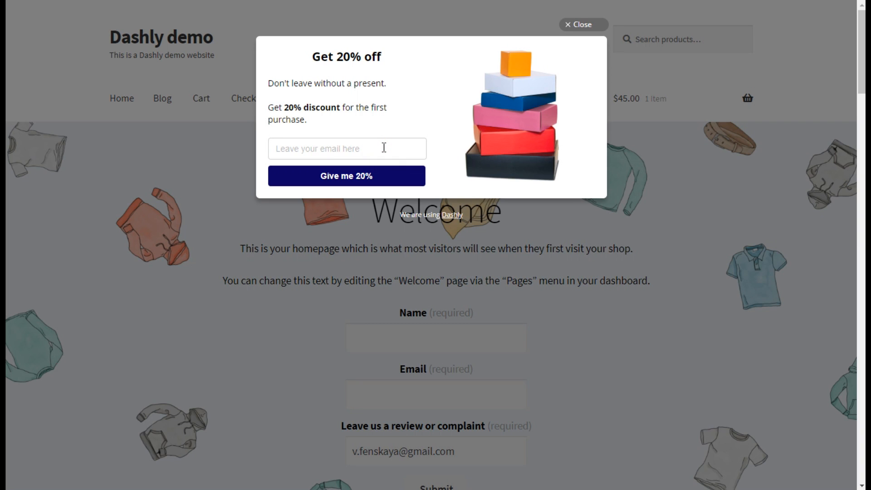
mouse_move(583, 24)
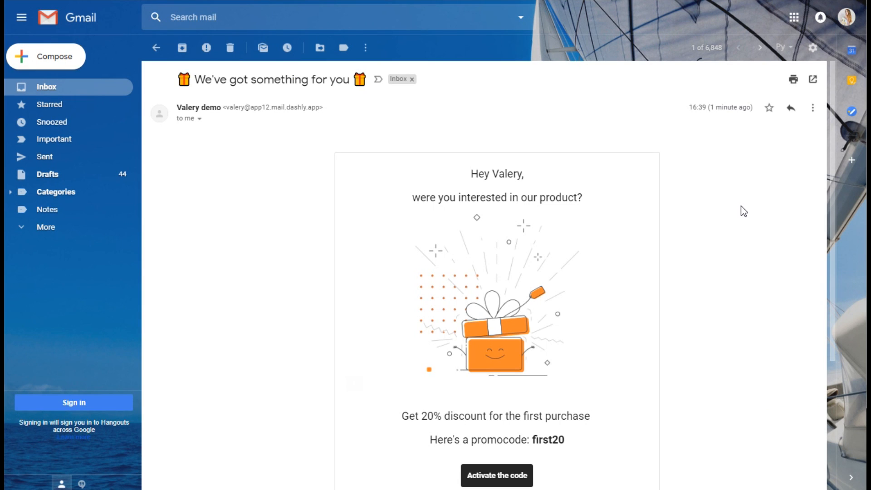
Follow the 'Activate the code' link in the Dashly email with promocode first20.
scroll(down, 3)
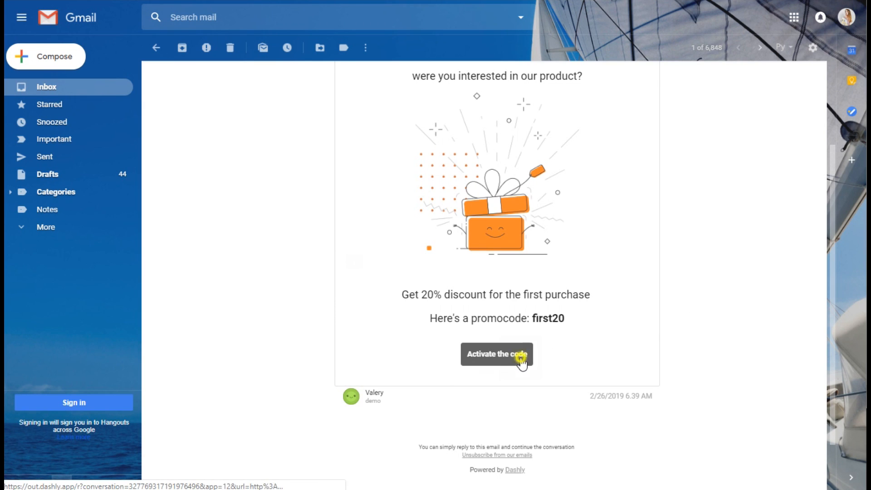
click(495, 354)
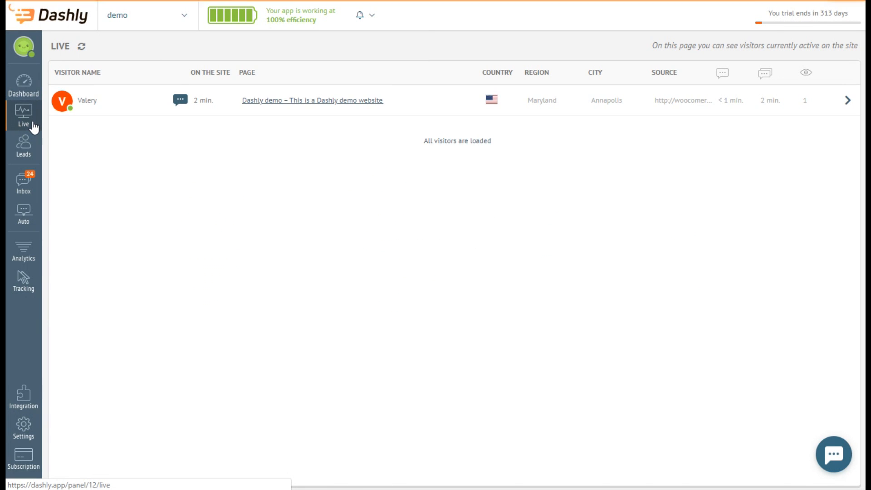
mouse_move(423, 107)
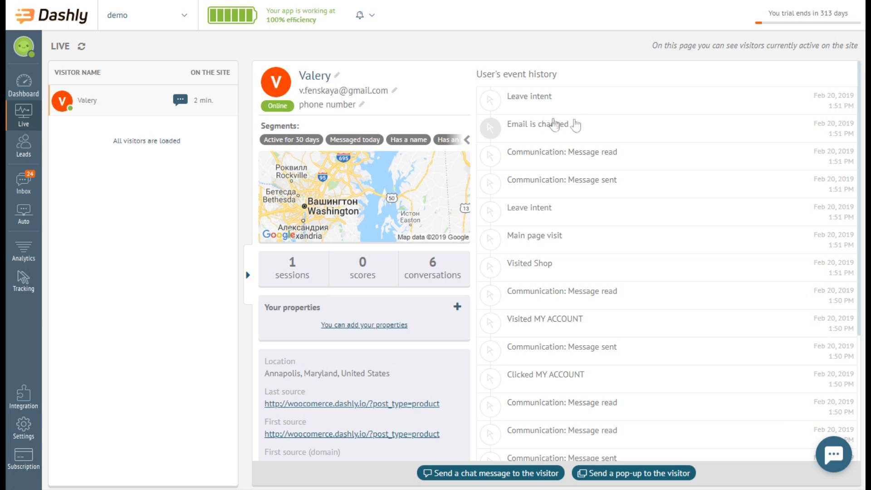
scroll(down, 3)
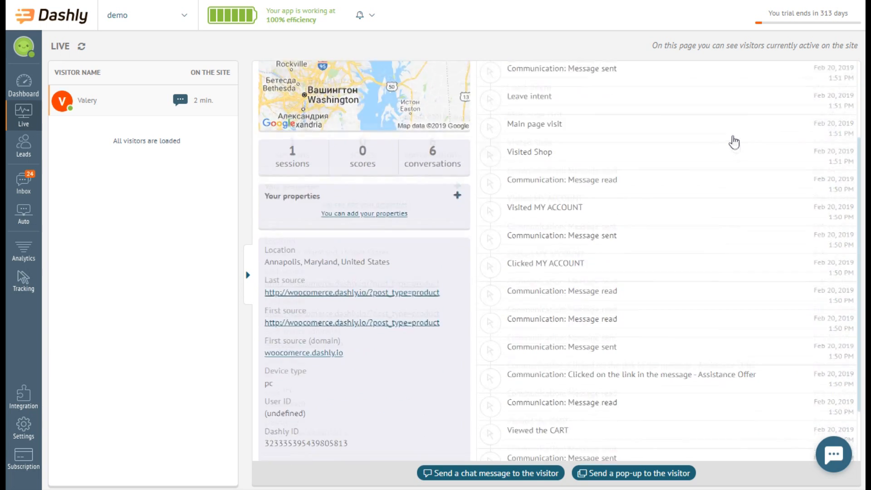
scroll(down, 3)
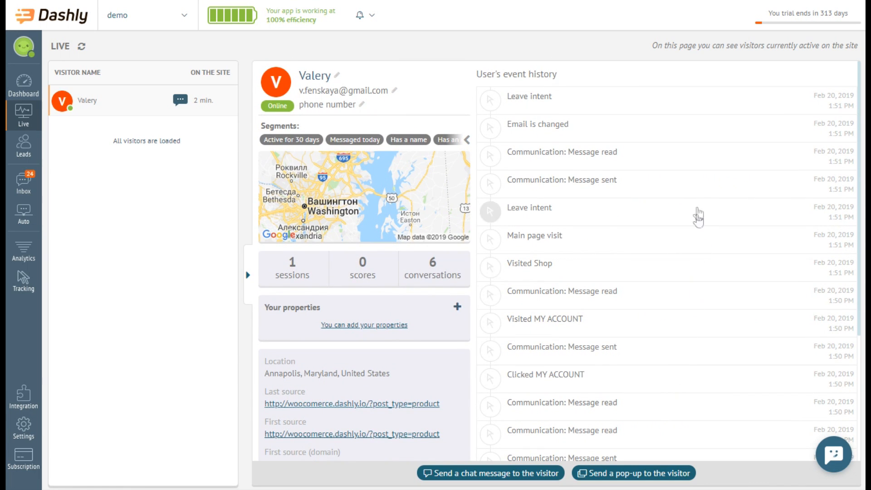
mouse_move(549, 75)
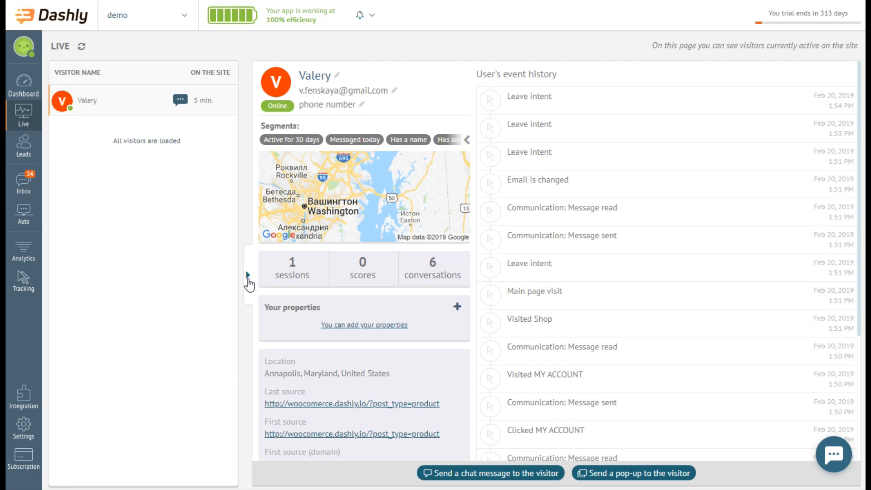
click(247, 276)
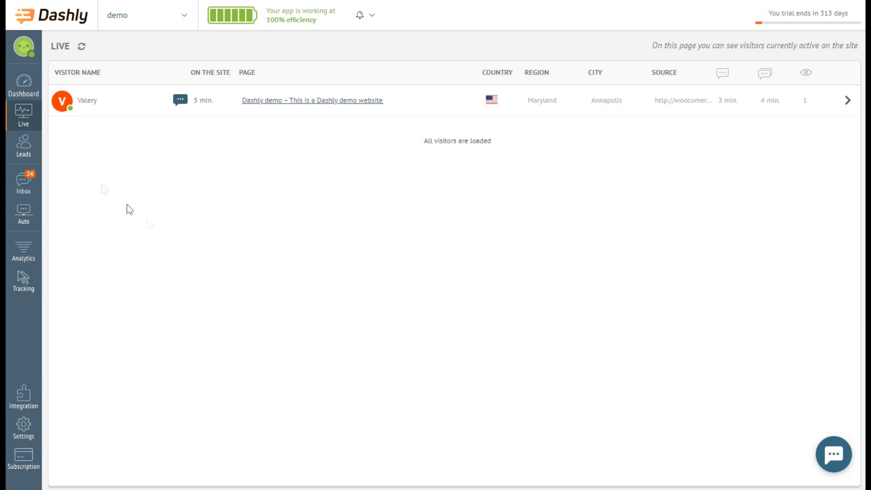
Review Valery's lead card and event history from the Leads list, then go to the Inbox.
click(23, 146)
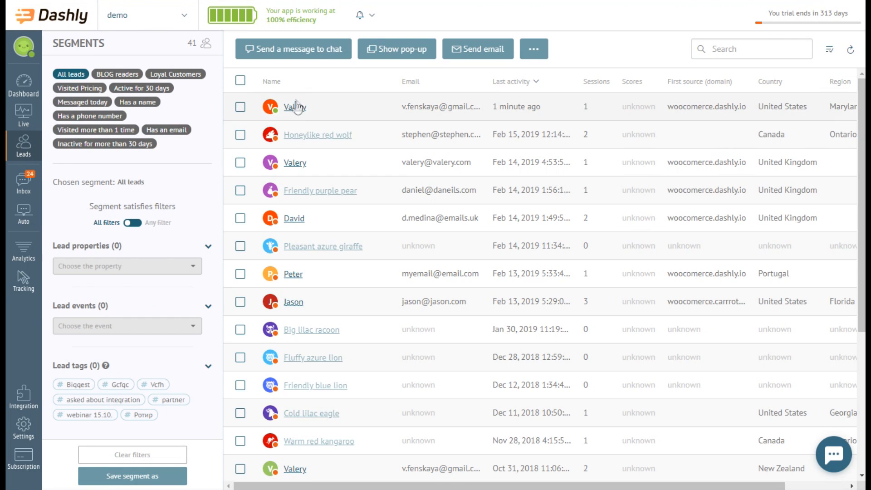
click(294, 107)
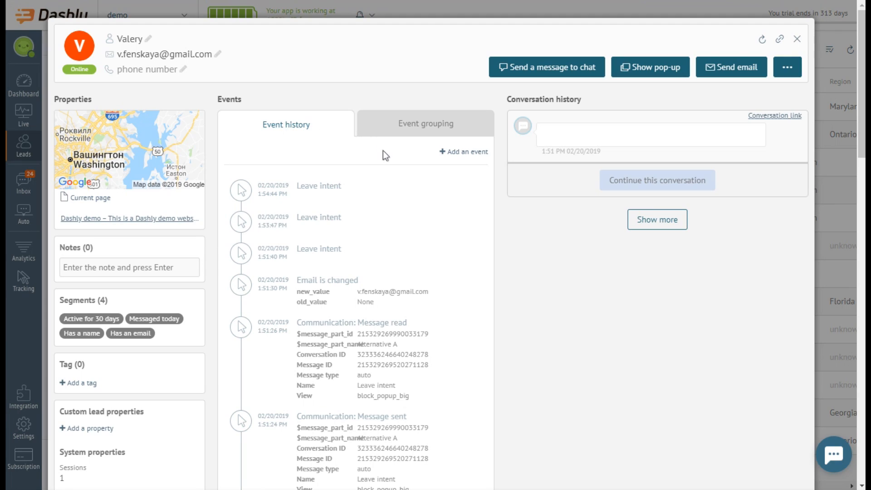
scroll(down, 3)
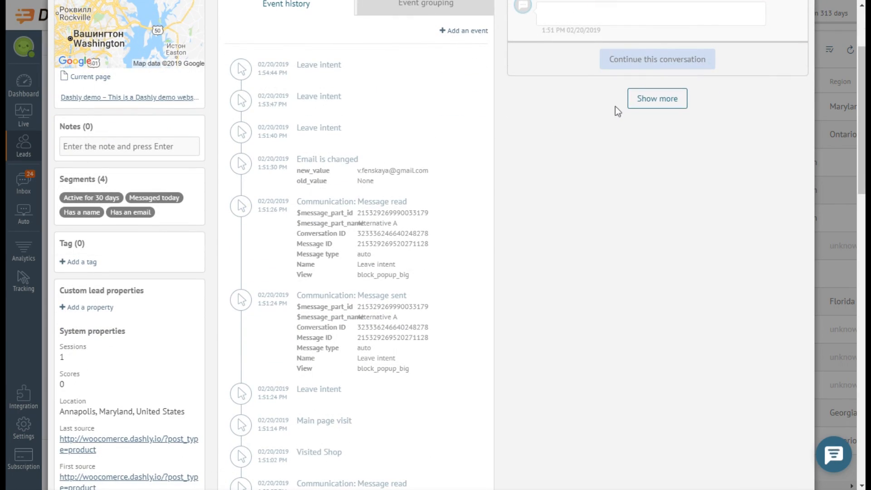
scroll(down, 3)
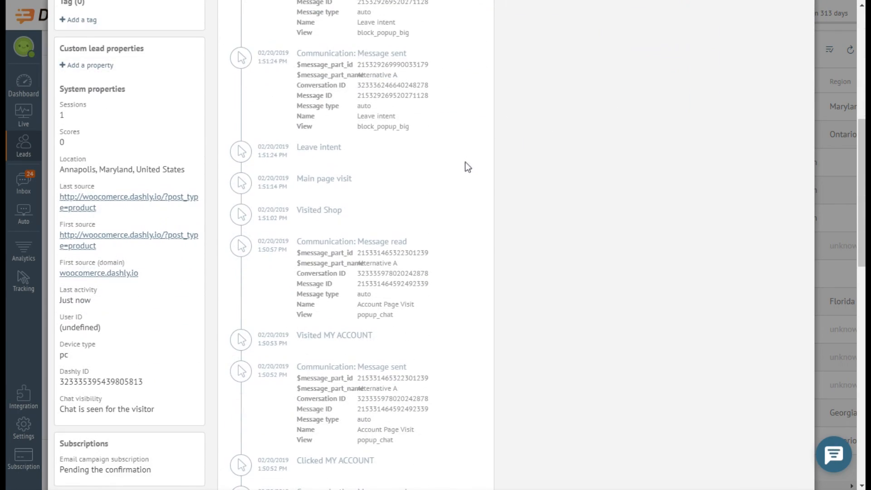
scroll(down, 3)
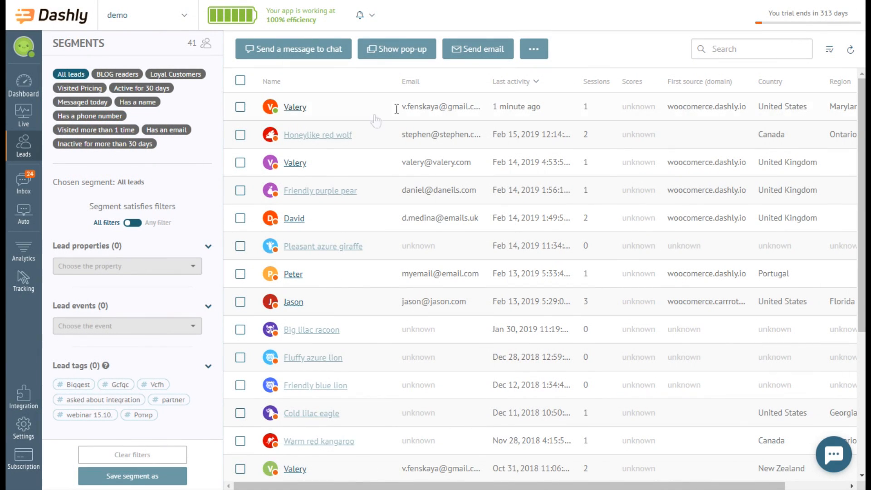
mouse_move(23, 187)
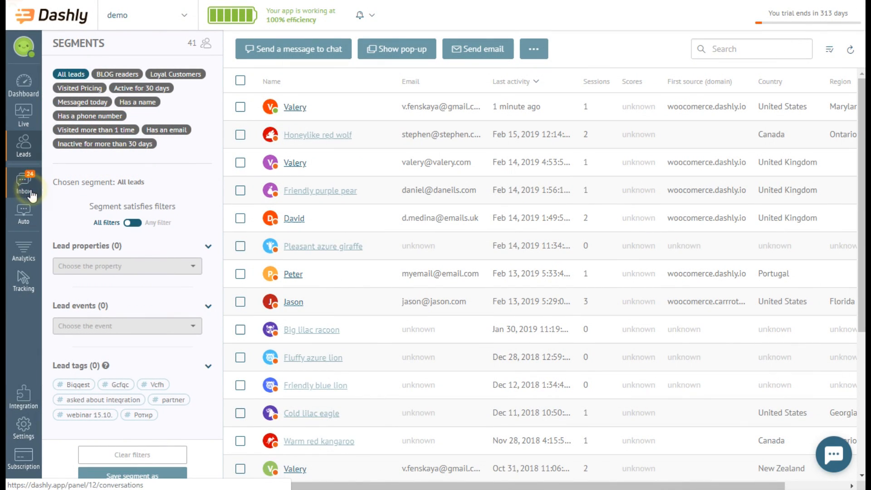
click(23, 181)
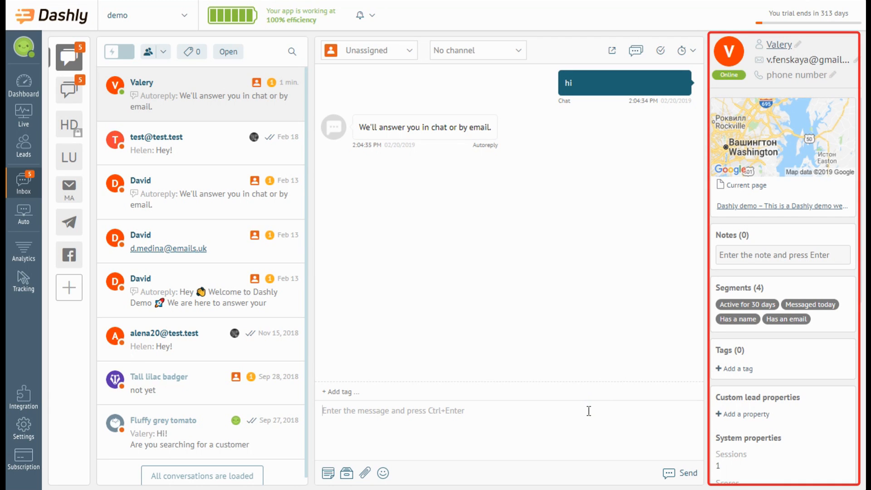
Send Valery a support greeting answering her question about brands.
text(hi, thi)
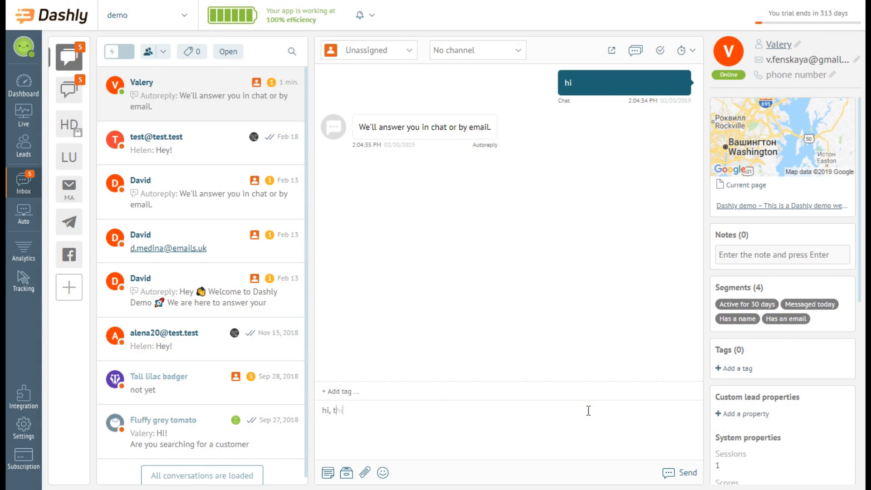
click(347, 473)
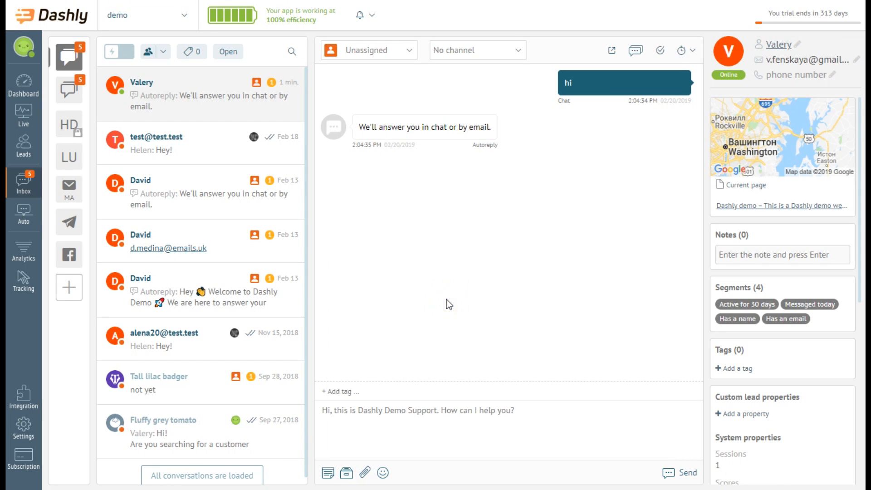
click(679, 472)
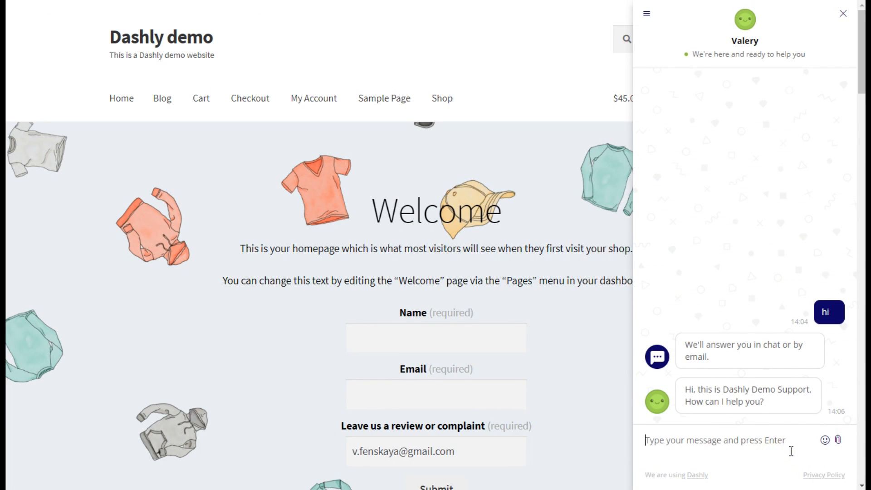
key(Return)
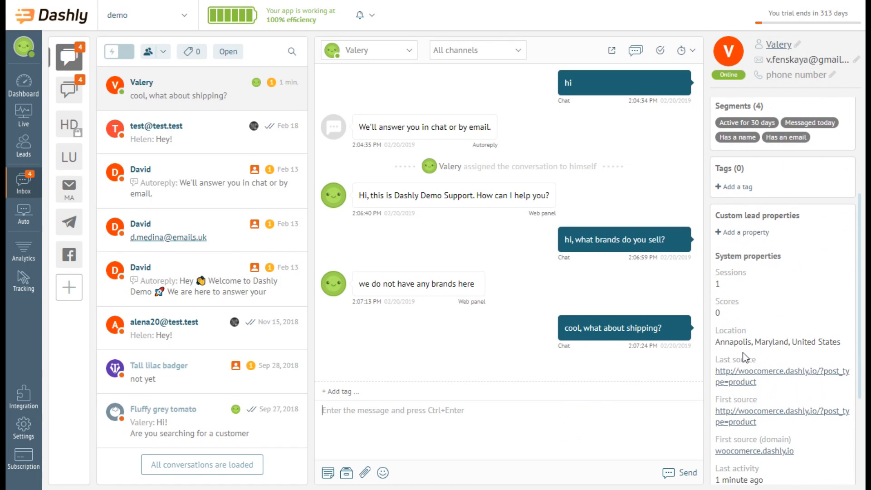
Reply that shipping is free, 3 days to Annapolis, and wish her a nice day.
text(3 days to Annapolis.)
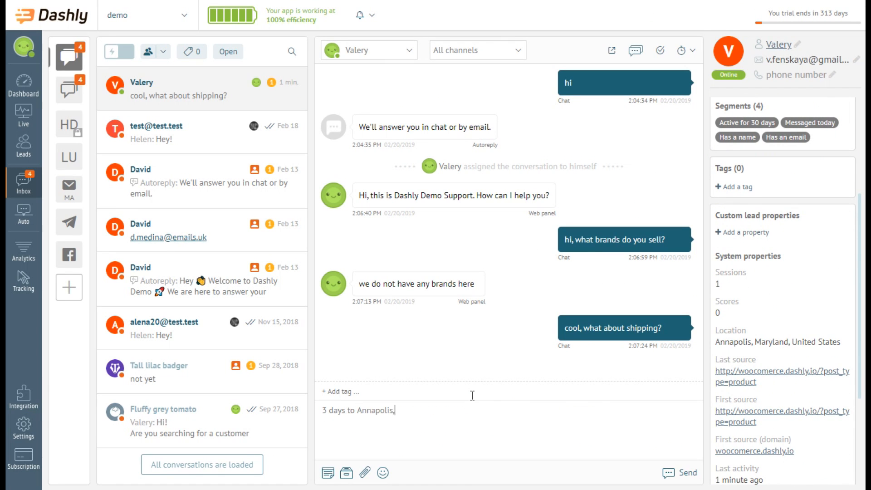
click(679, 473)
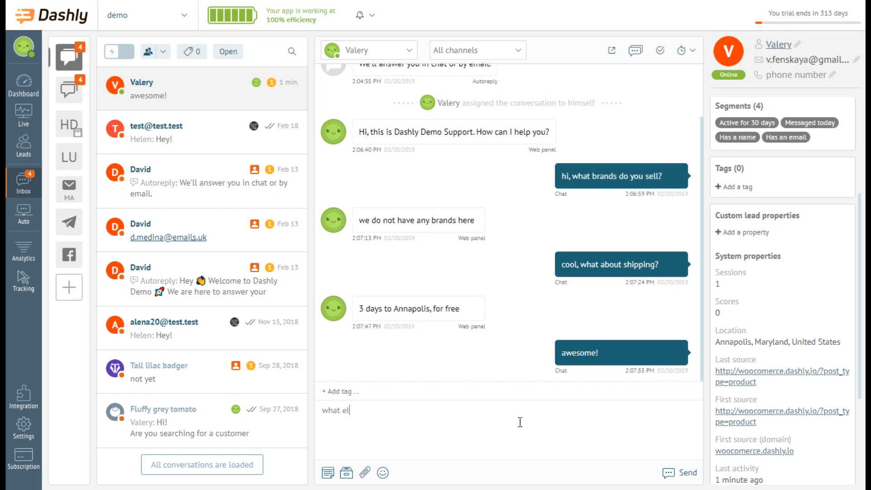
click(382, 473)
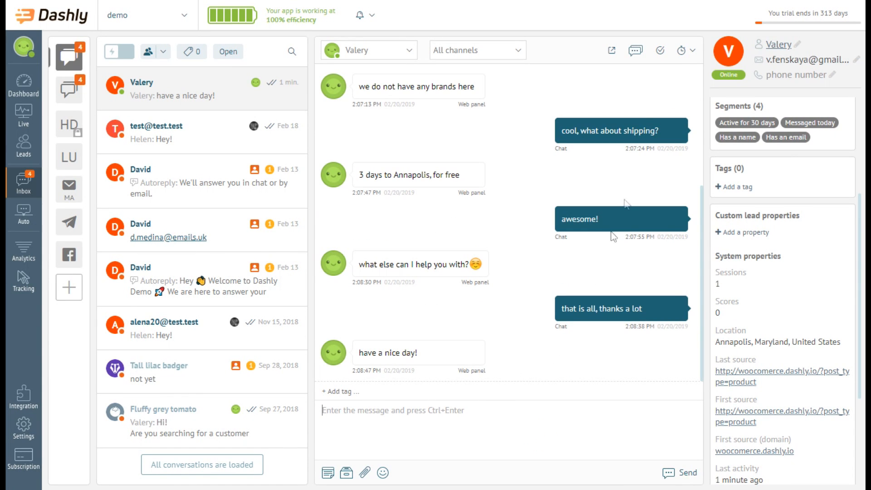
mouse_move(662, 51)
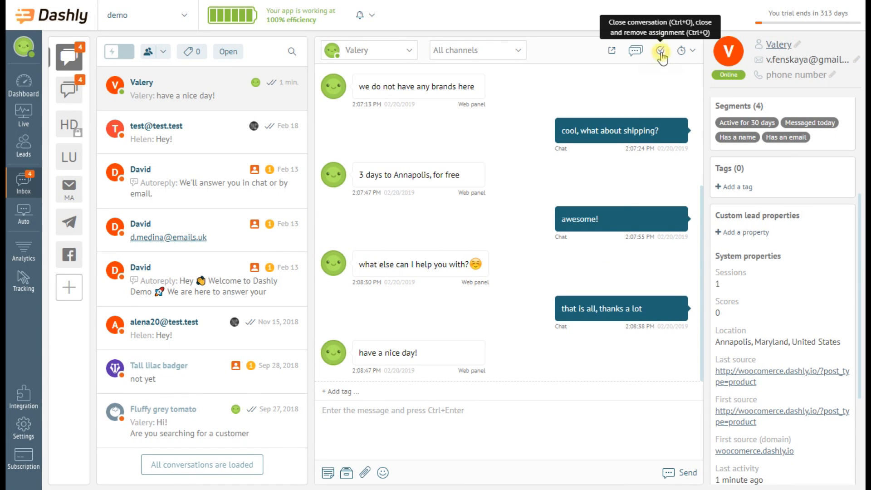
Close Valery's conversation as solved and rate the operator Excellent from the demo site widget.
click(661, 51)
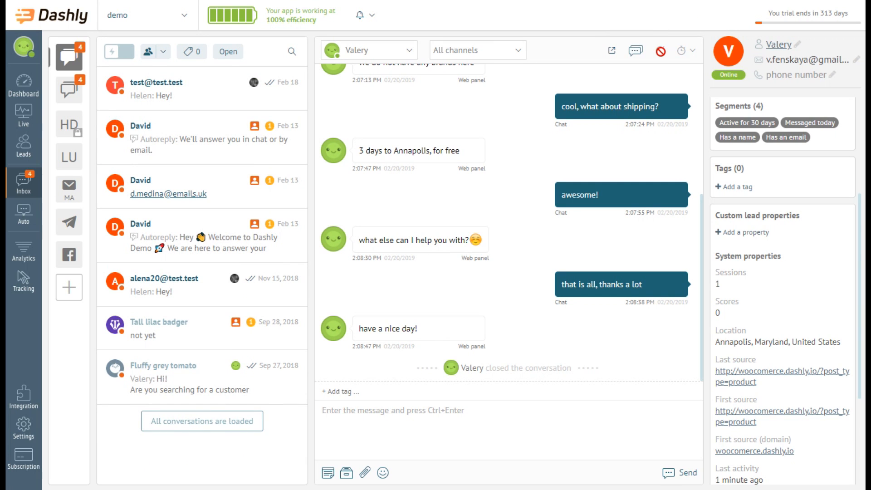
click(660, 49)
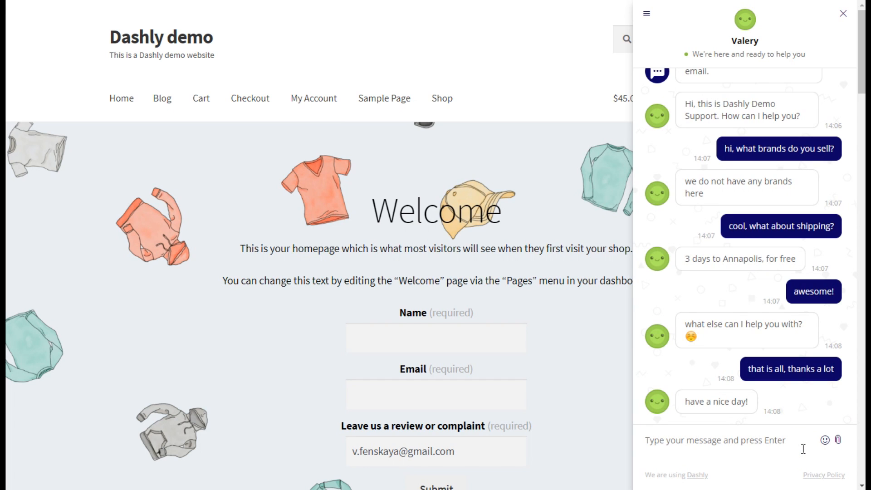
scroll(down, 3)
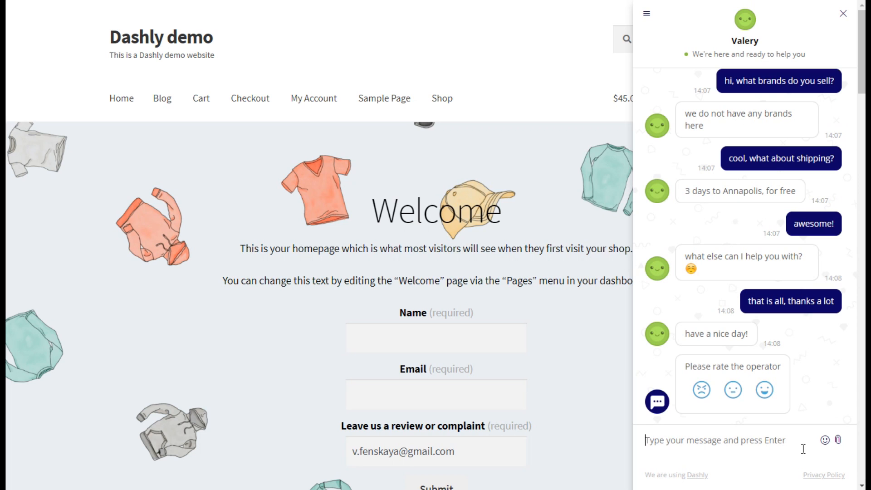
click(763, 389)
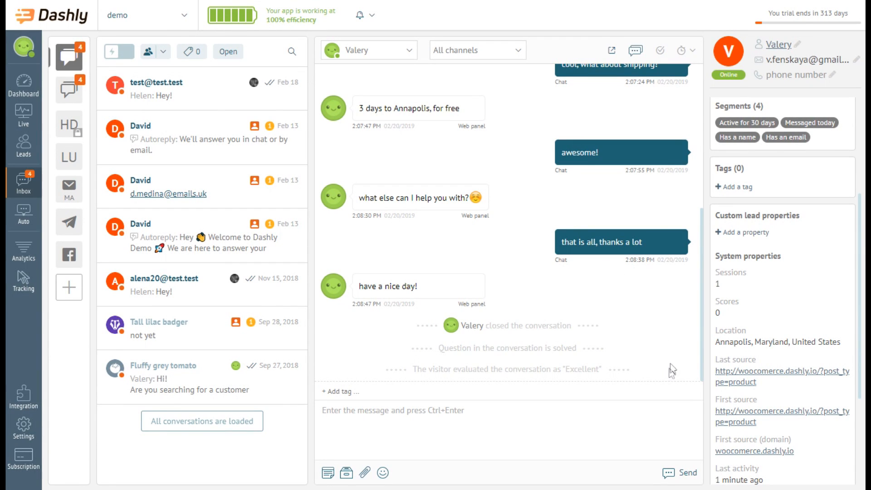
mouse_move(431, 380)
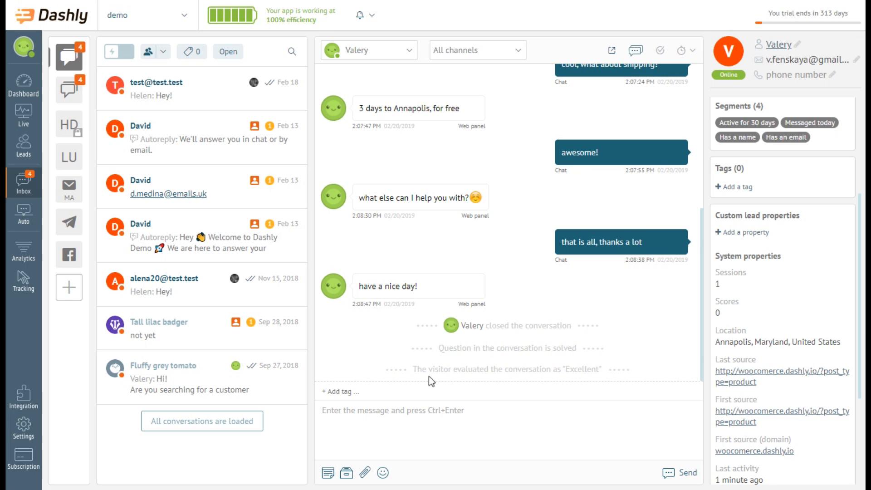
mouse_move(798, 422)
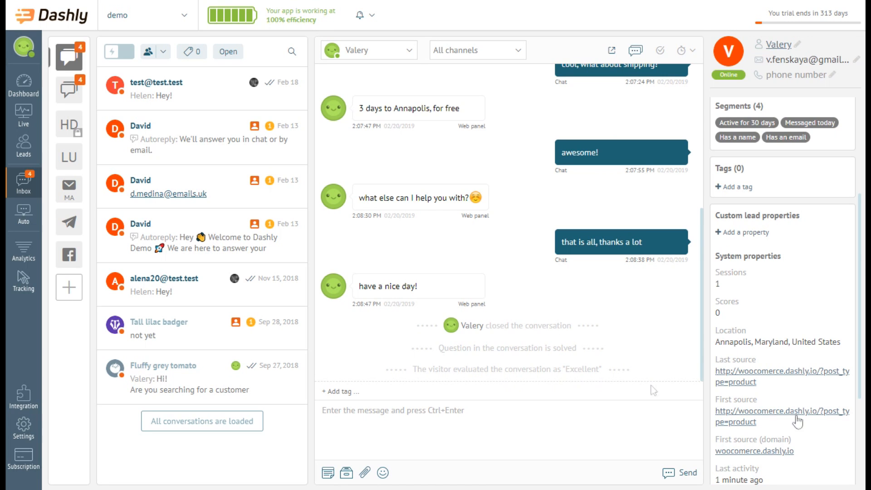
click(781, 421)
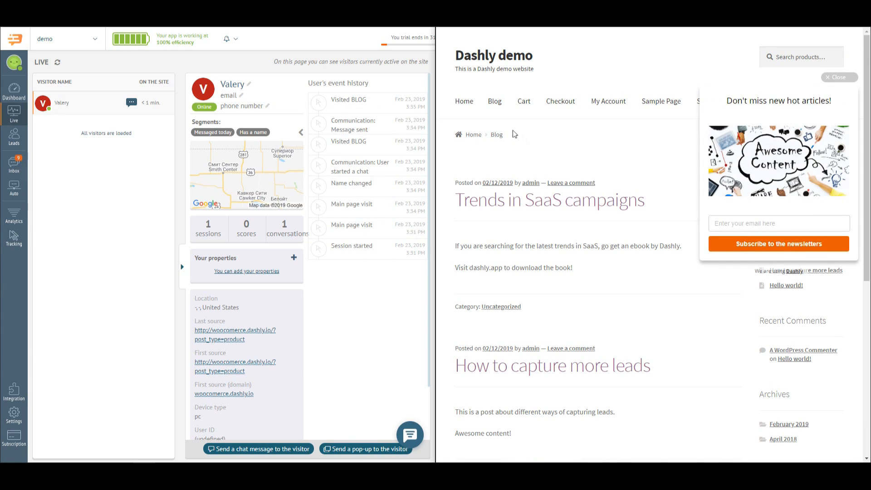
Visit the Cart page as the visitor, dismissing the plan-help pop-up and the chat window.
click(523, 100)
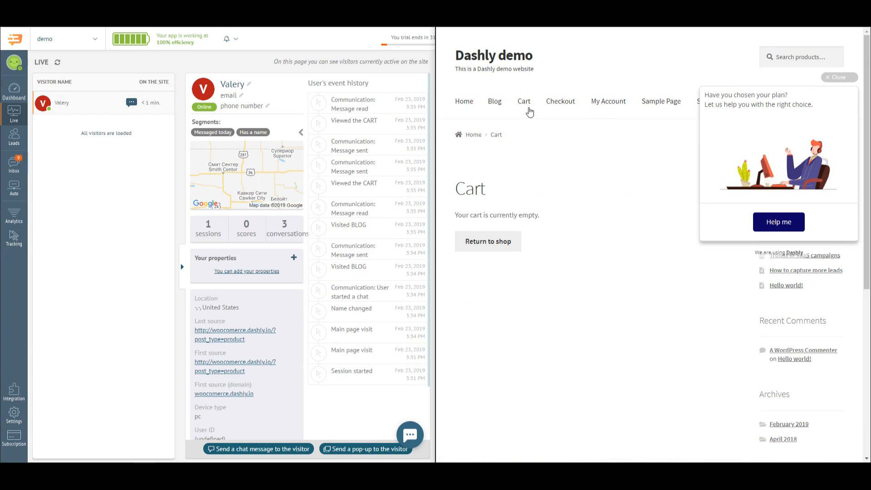
mouse_move(640, 129)
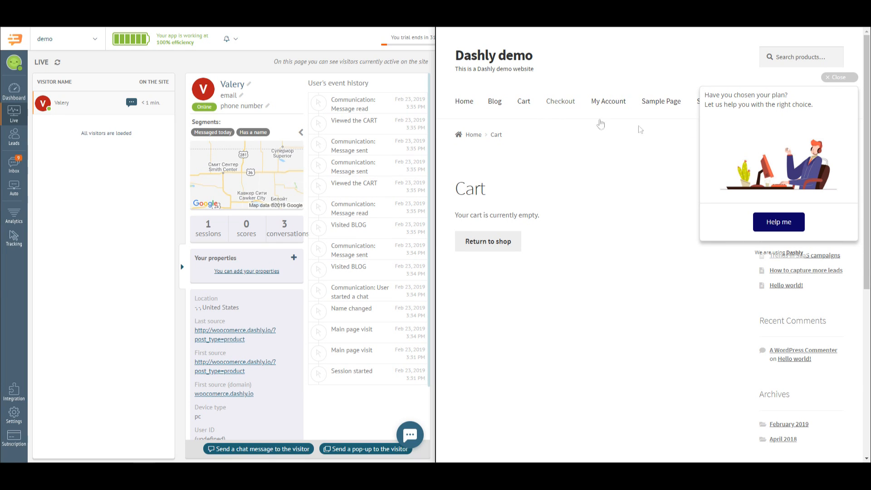
click(838, 77)
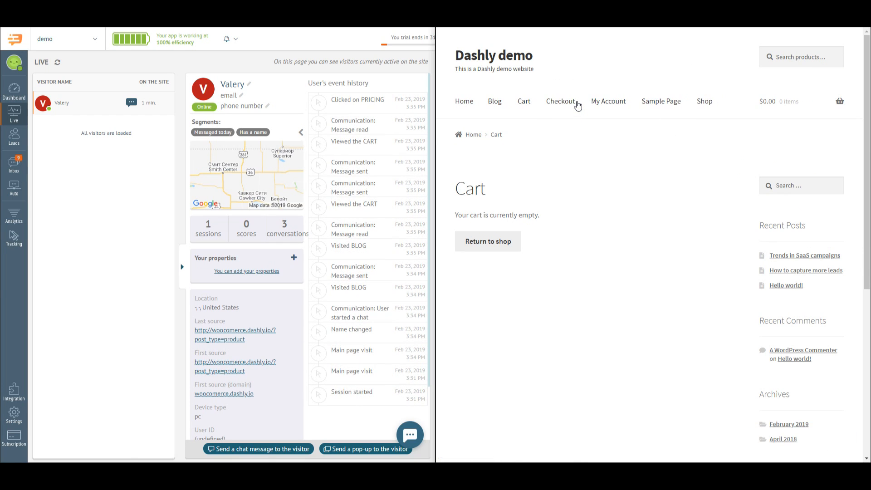
click(410, 435)
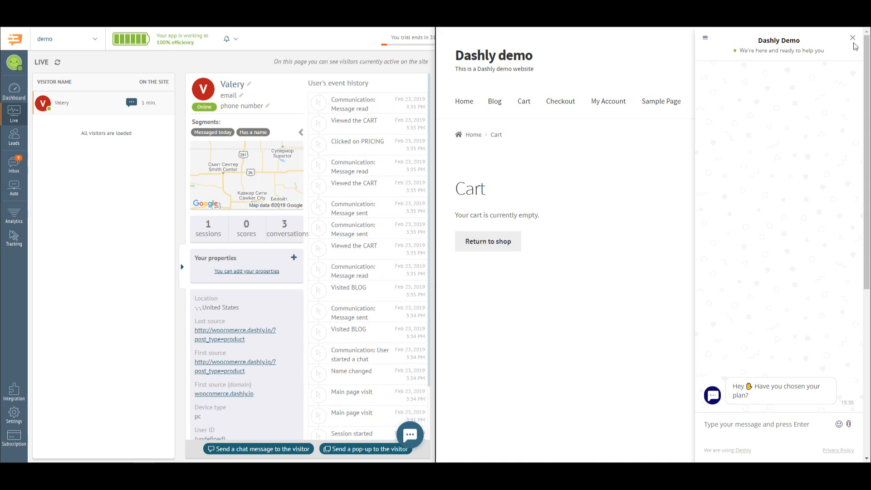
click(608, 100)
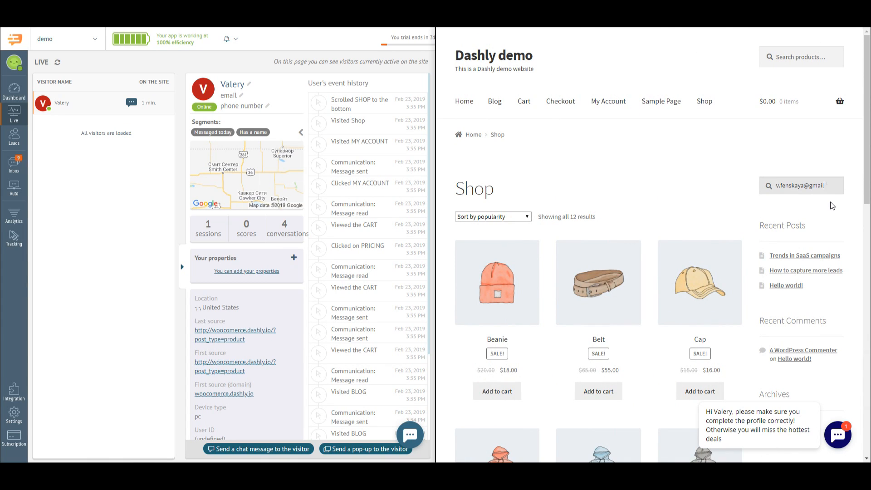
Submit the visitor's email on the shop page so it appears in the Live profile events.
text(.com)
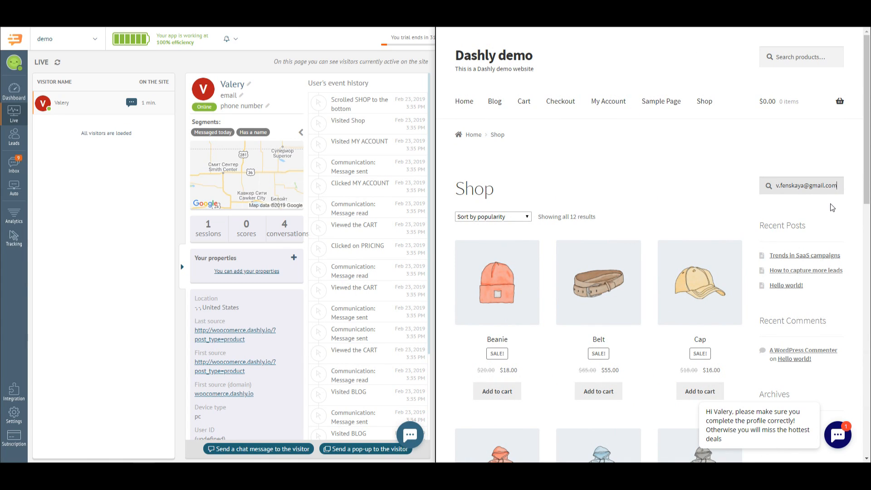
click(838, 435)
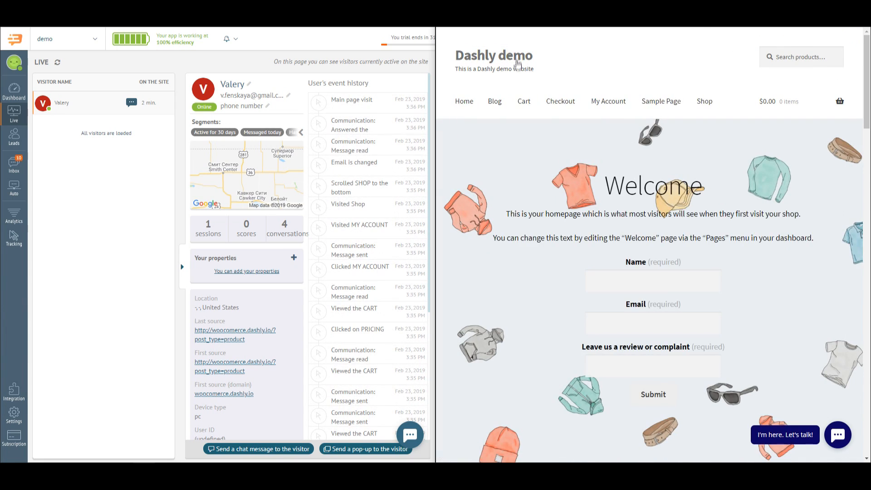
scroll(down, 3)
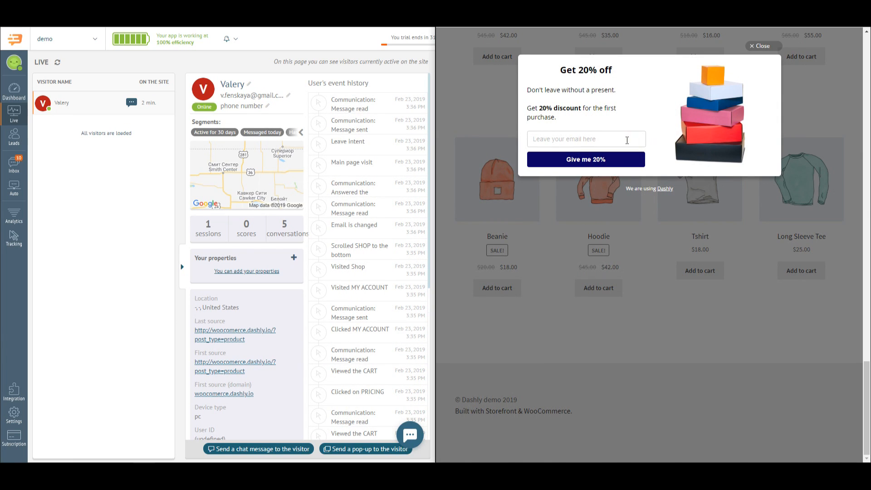
click(14, 89)
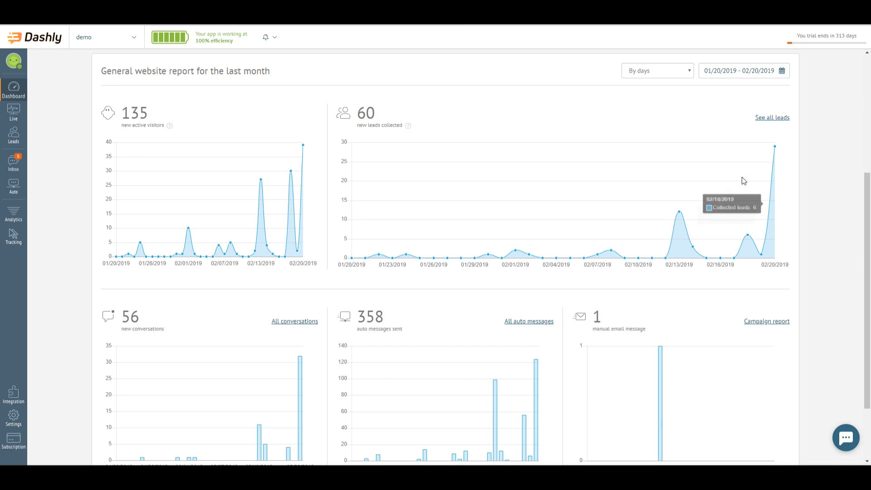
mouse_move(393, 137)
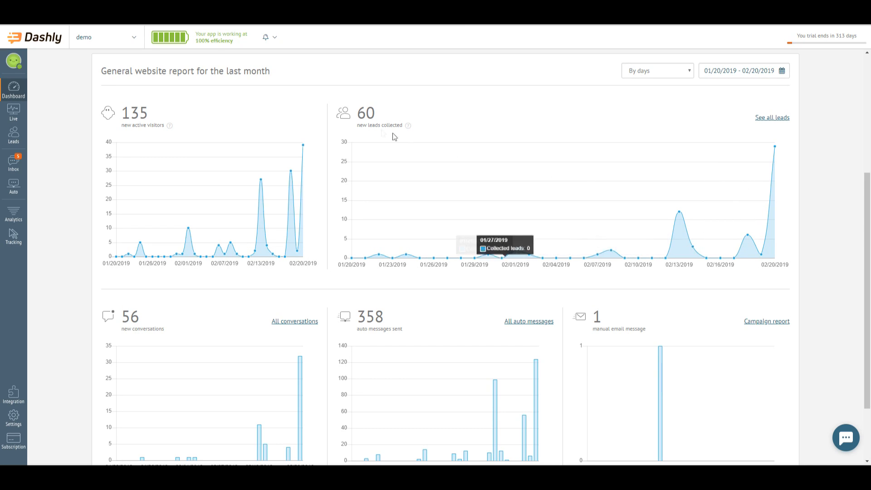
mouse_move(302, 146)
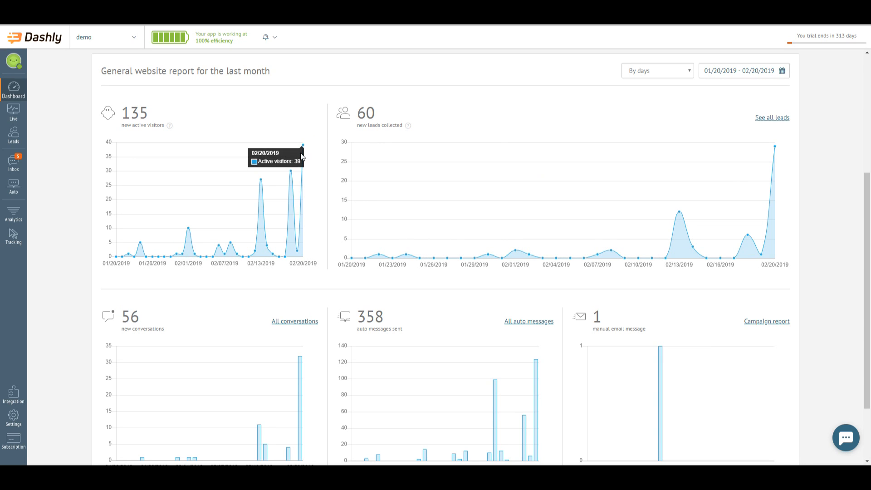
mouse_move(306, 169)
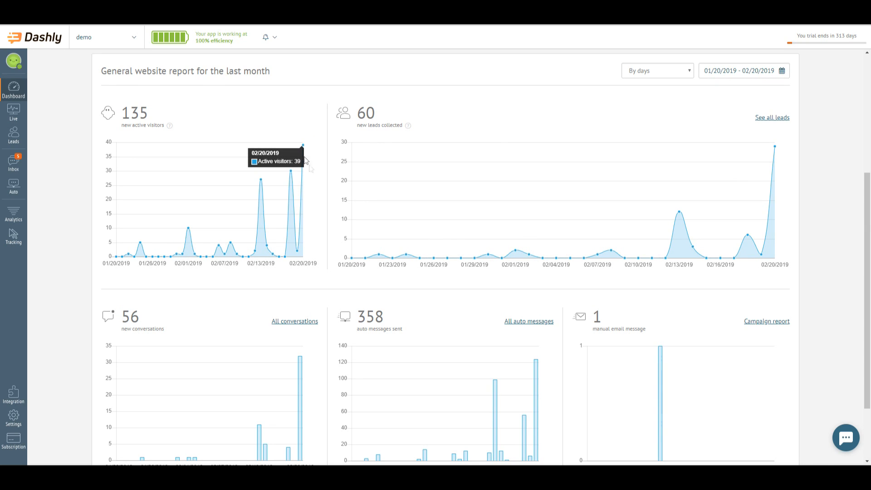
Scroll the monthly website report down to the auto and manual message charts.
scroll(down, 3)
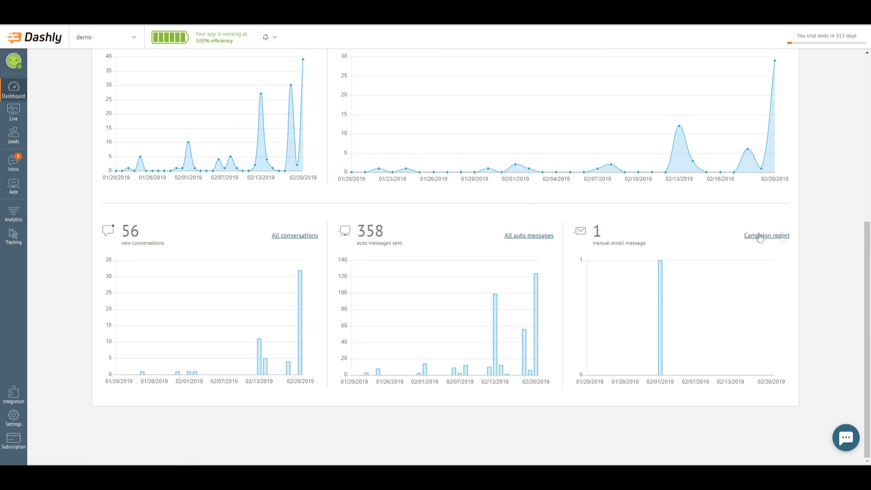
mouse_move(823, 233)
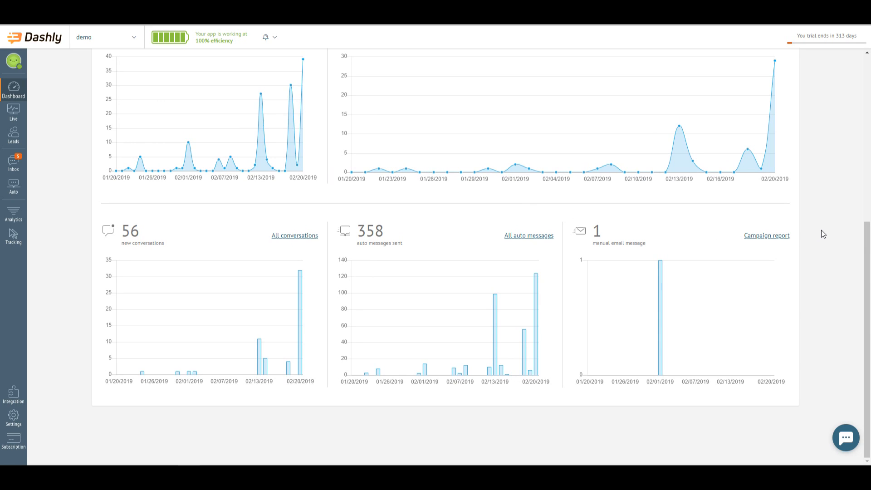
Show the Pricing page funnel from the saved funnels in Analytics.
click(14, 212)
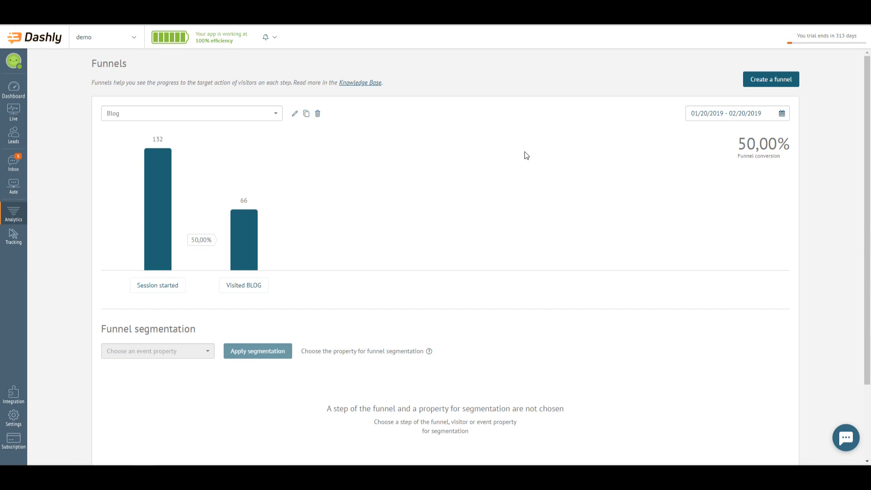
click(191, 114)
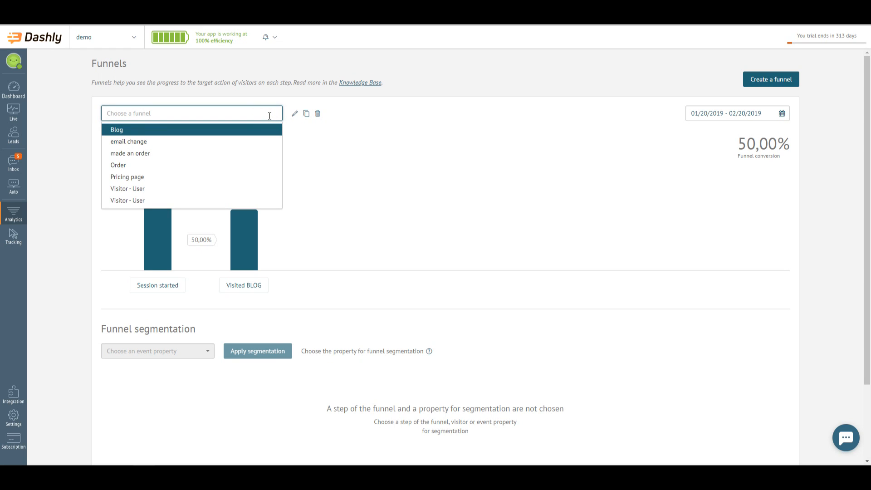
click(127, 177)
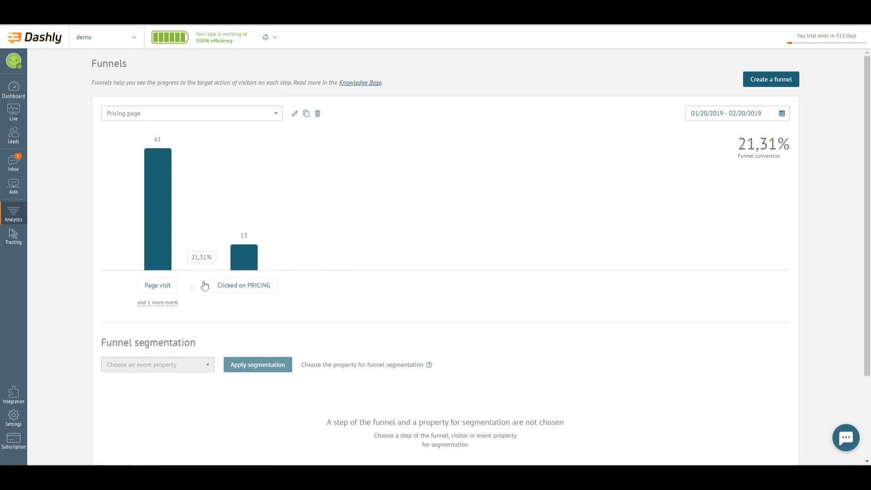
scroll(down, 3)
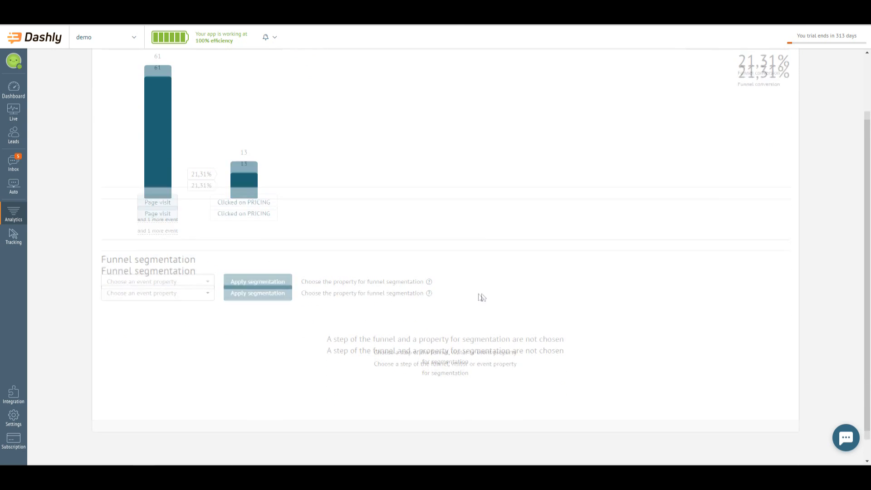
Segment the funnel by Device type, then head to the Conversation report.
click(157, 273)
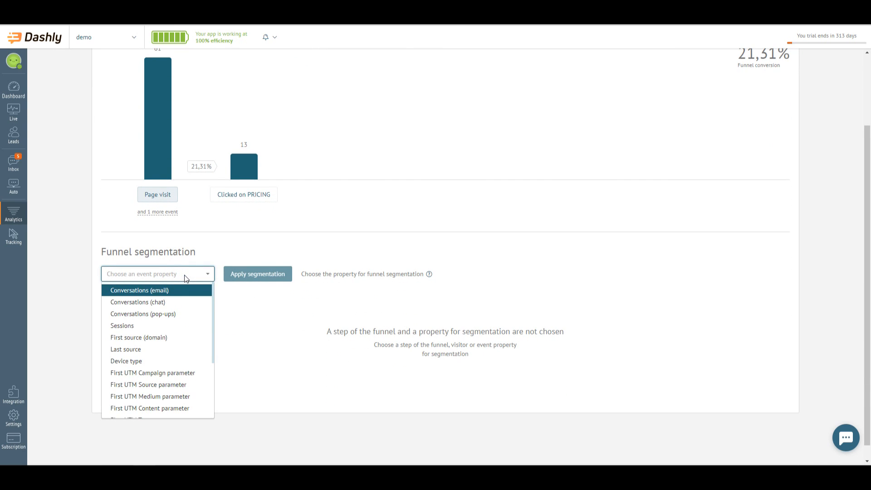
click(126, 360)
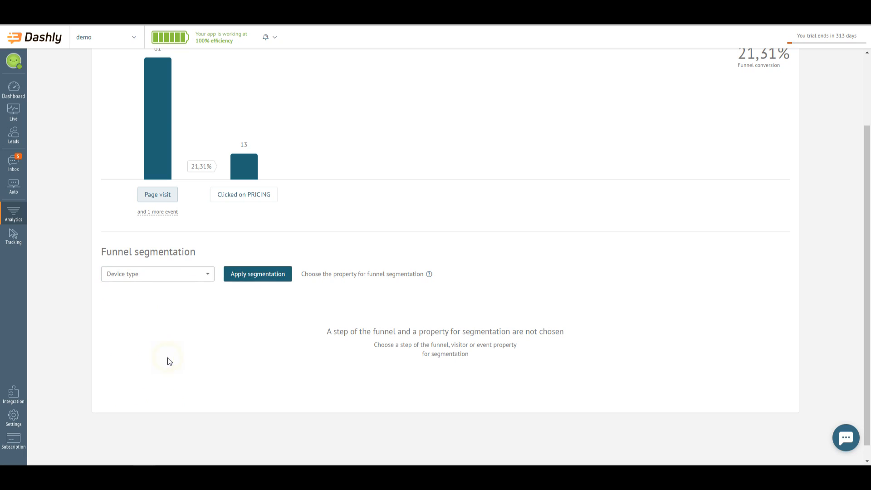
click(256, 273)
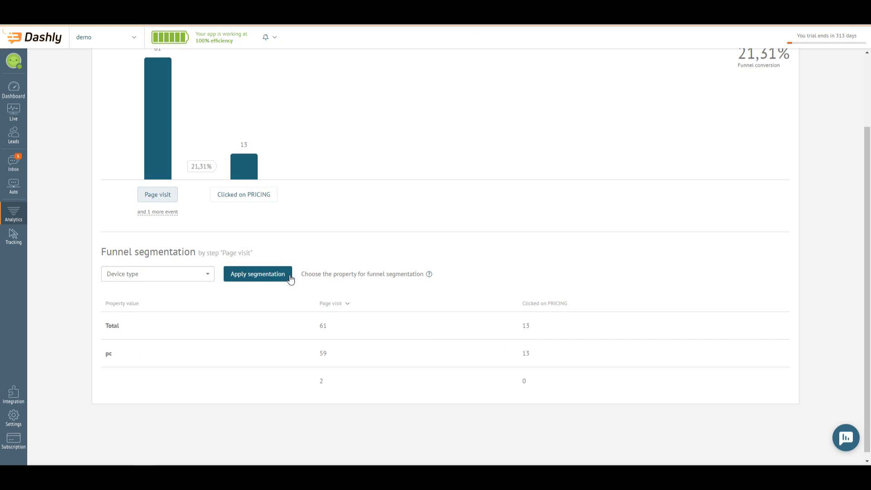
mouse_move(216, 288)
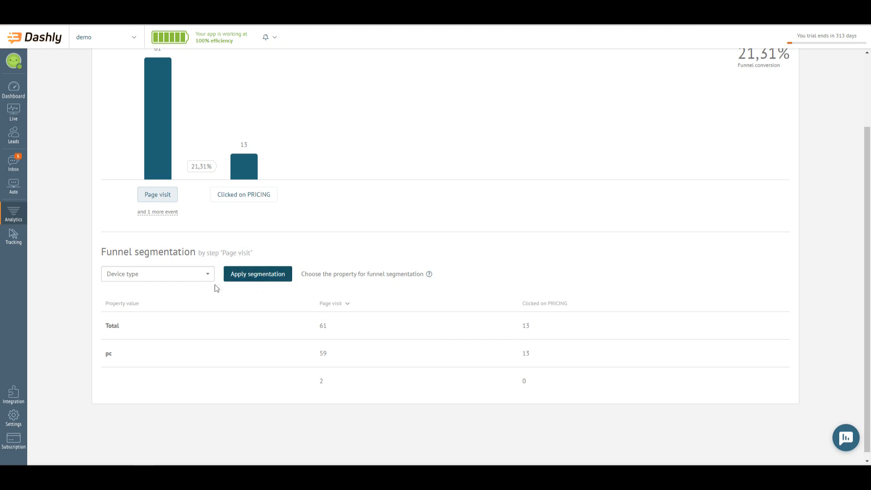
click(13, 212)
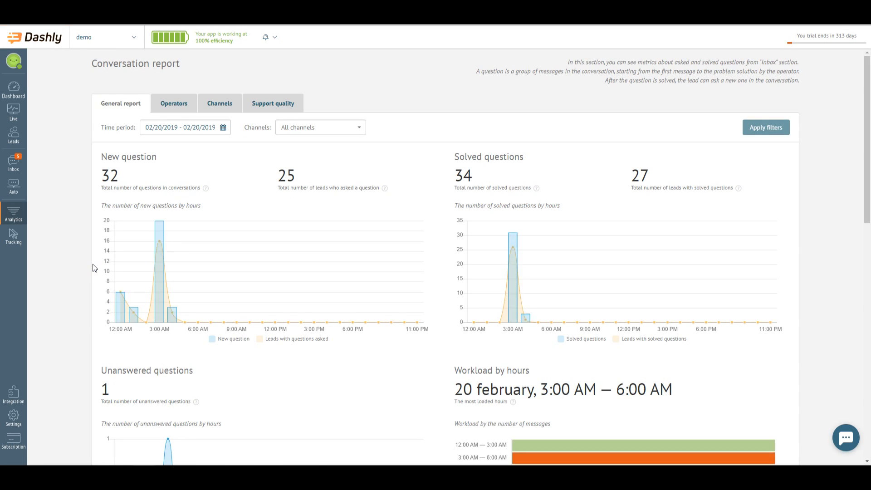
mouse_move(845, 161)
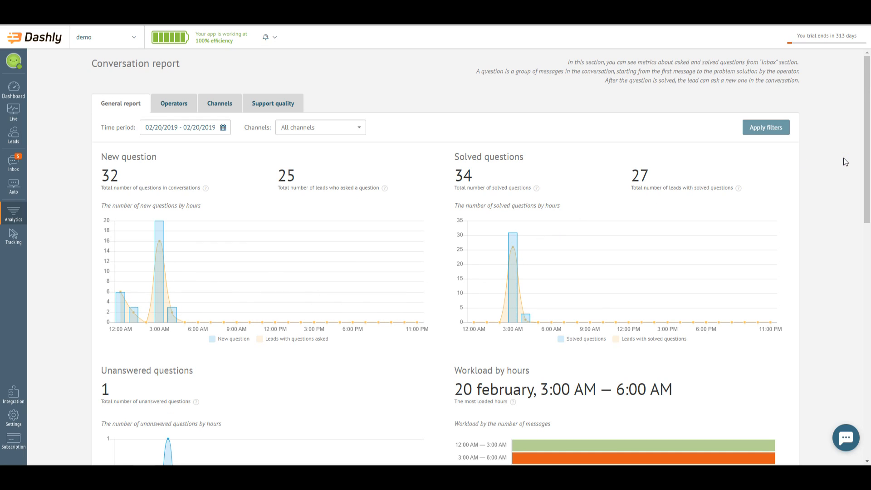
Scroll through the General report metrics: unanswered, missed, response time, workload.
scroll(down, 3)
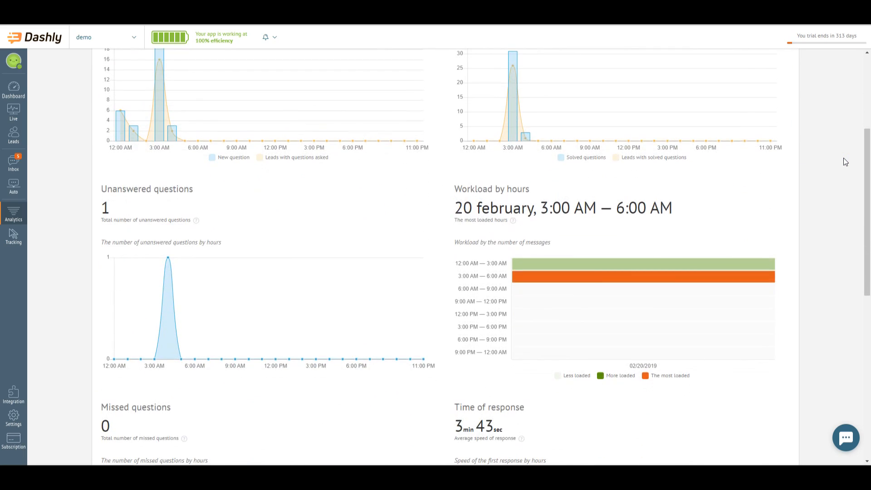
scroll(down, 3)
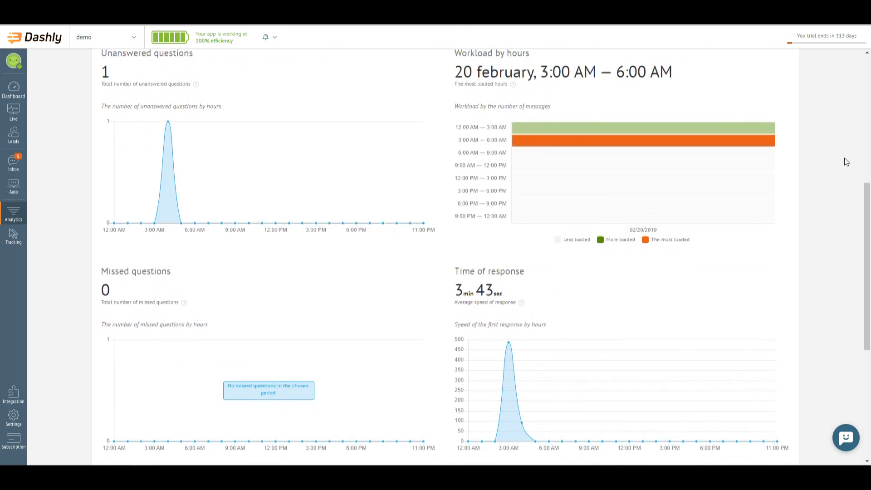
scroll(down, 3)
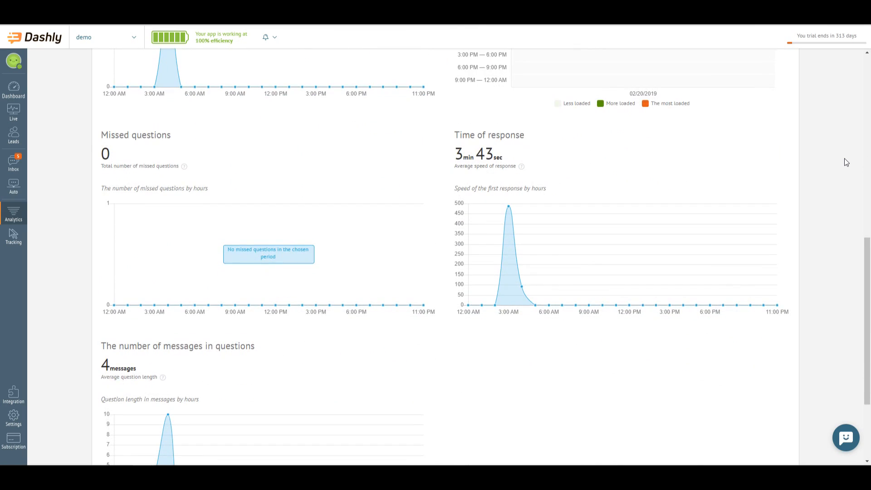
scroll(down, 3)
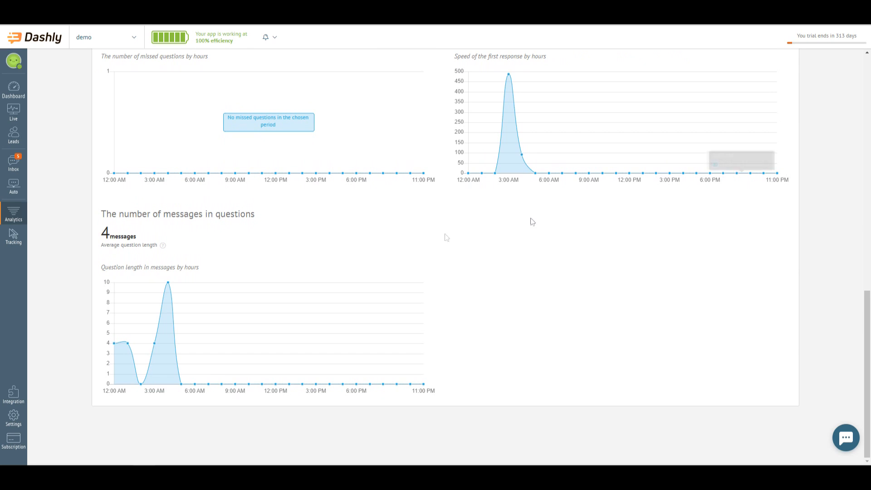
Browse All services on the Integrations page: communication, CMS, analytics, do-it-yourself.
click(13, 394)
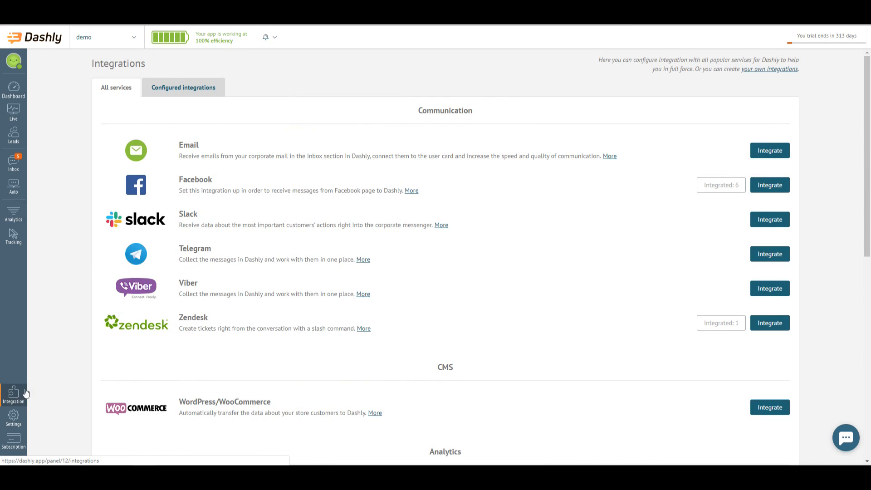
mouse_move(827, 170)
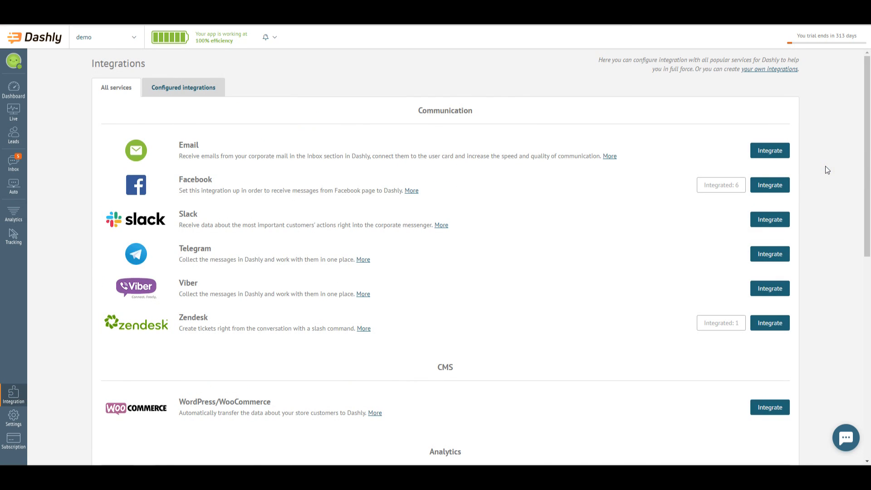
scroll(down, 3)
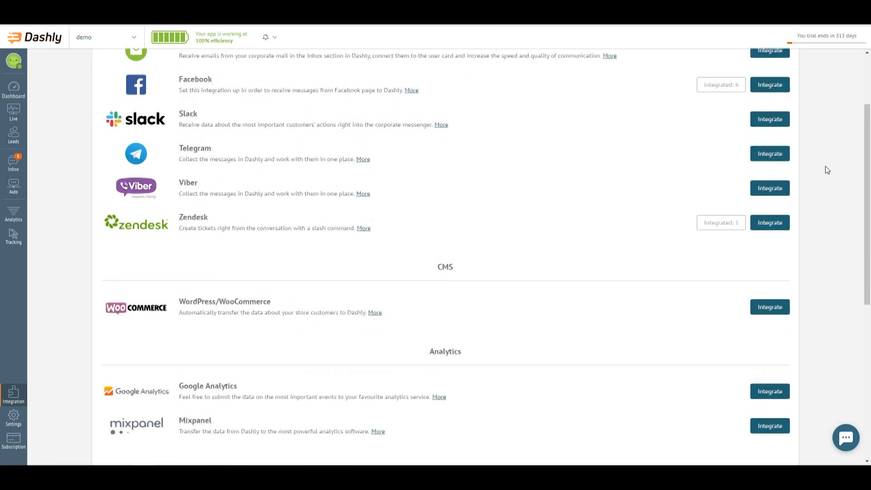
scroll(down, 3)
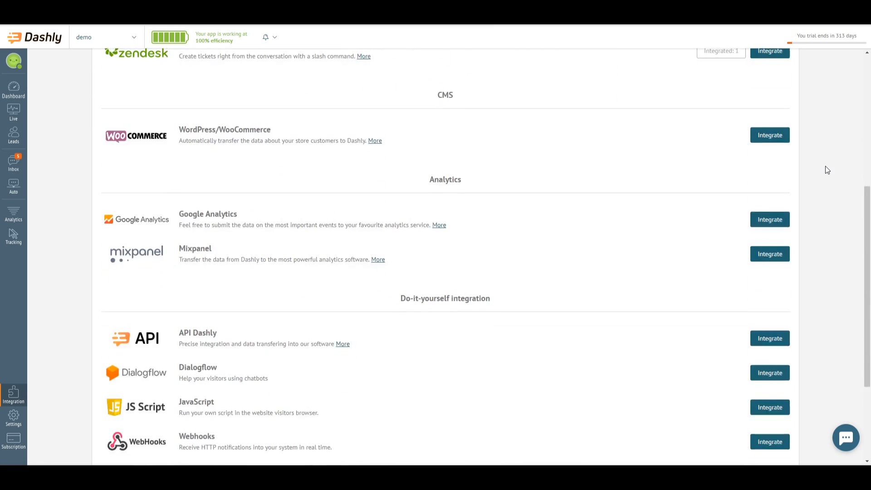
scroll(down, 3)
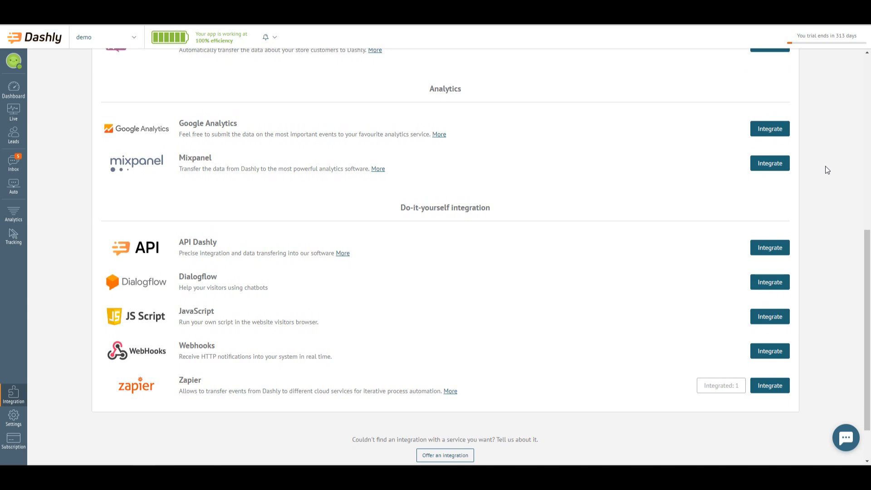